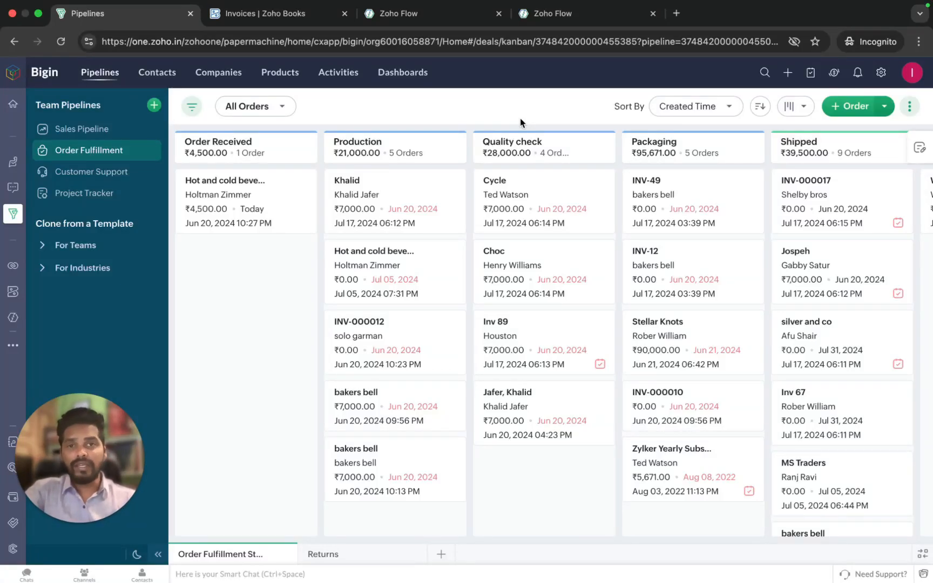
mouse_move(515, 63)
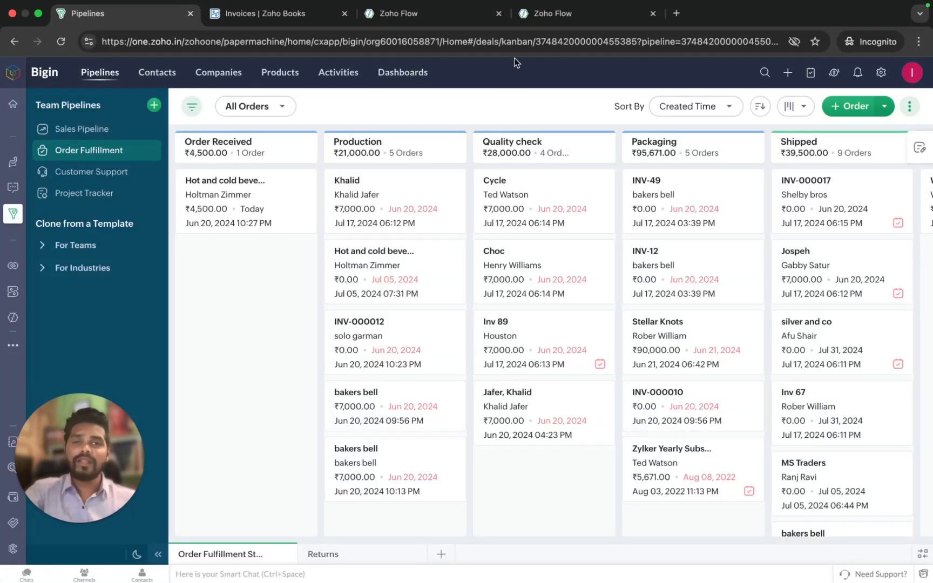
mouse_move(483, 47)
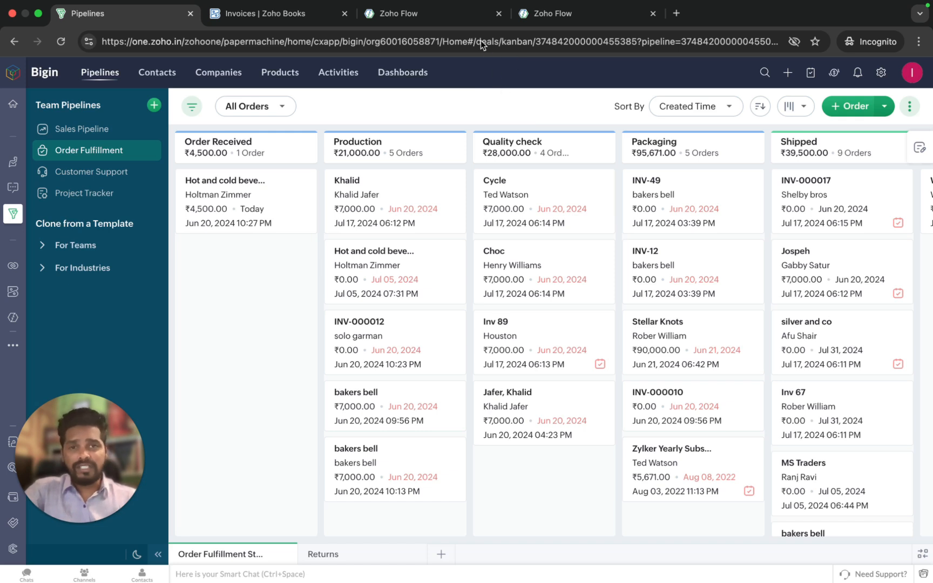
mouse_move(501, 91)
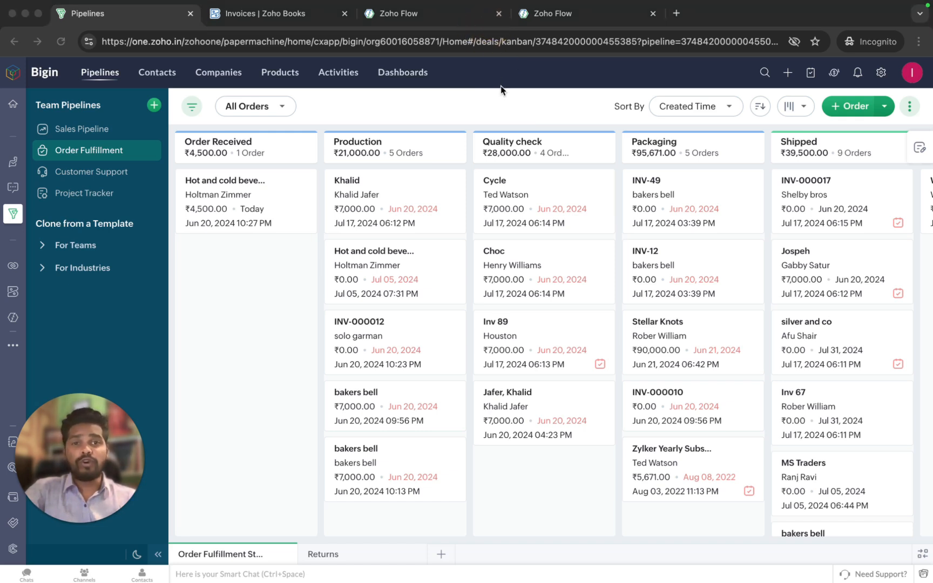
mouse_move(498, 123)
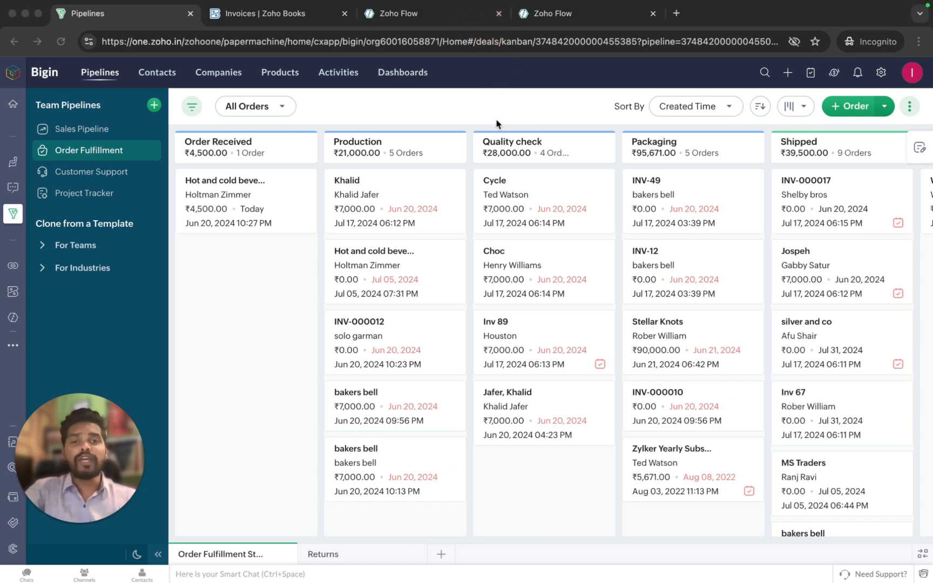
mouse_move(499, 130)
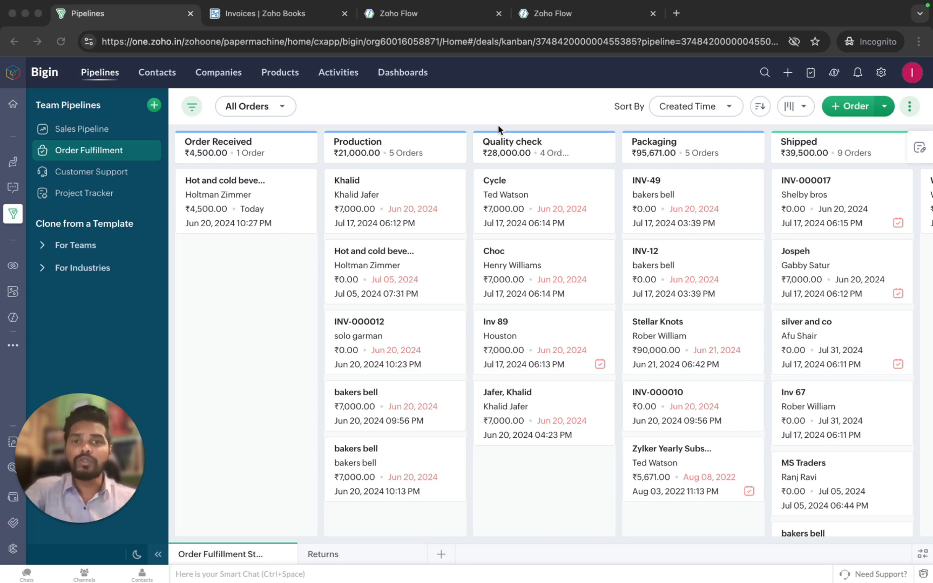
Check the Zoho Books invoices and the Bigin order pipeline, then return to Zoho Flow
click(270, 13)
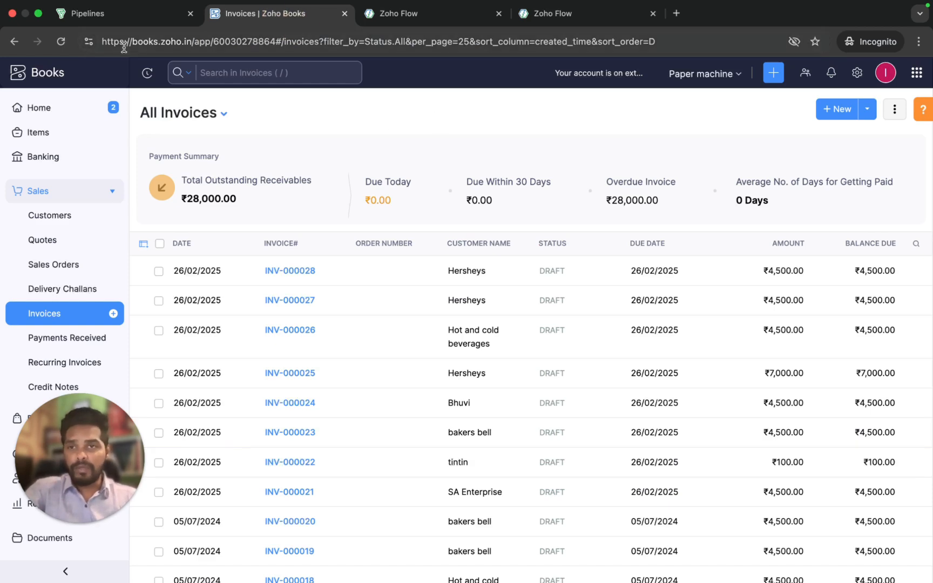
click(89, 13)
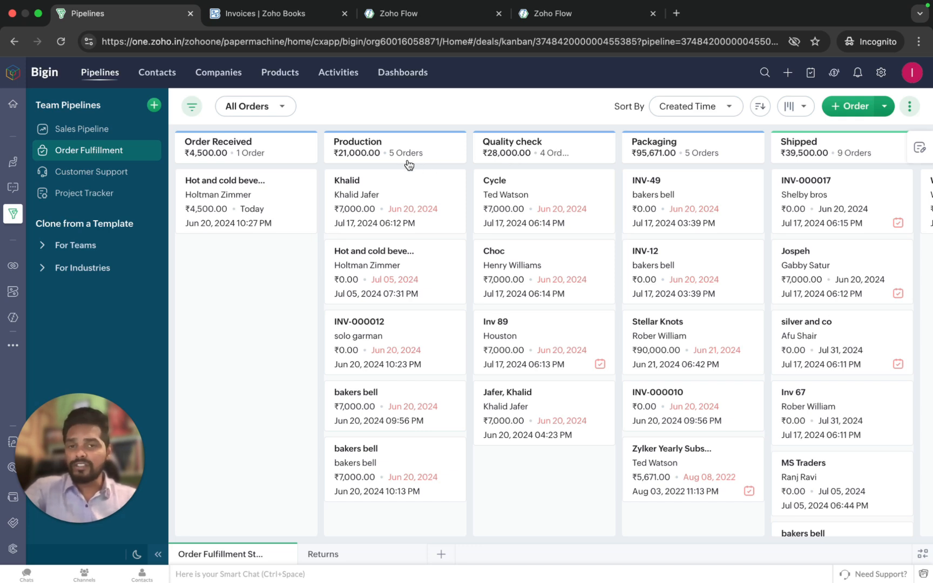
mouse_move(429, 170)
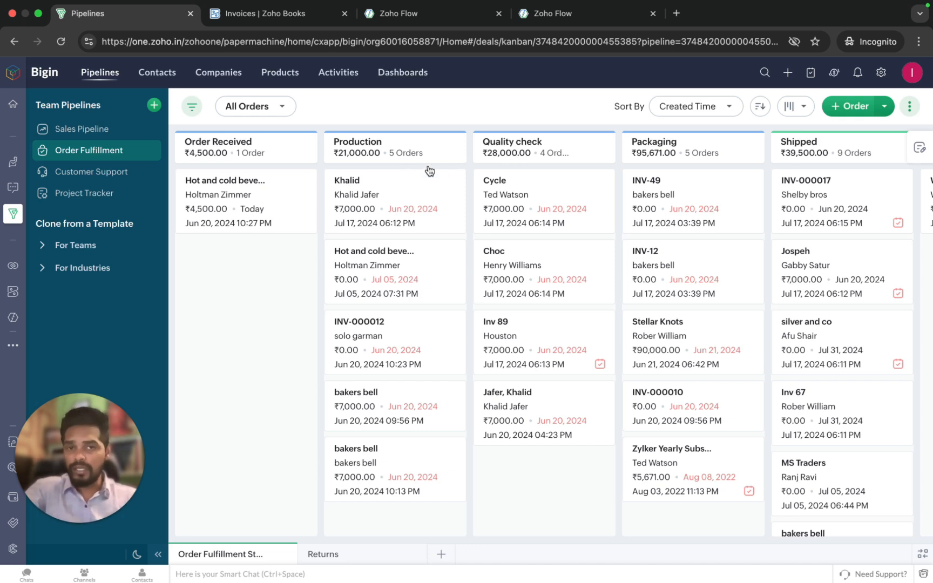
mouse_move(468, 176)
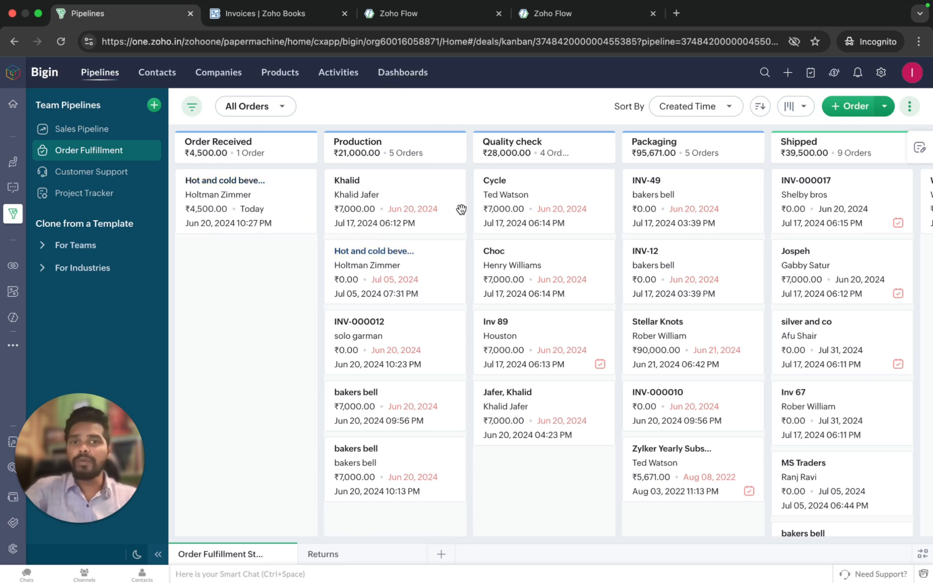
mouse_move(501, 193)
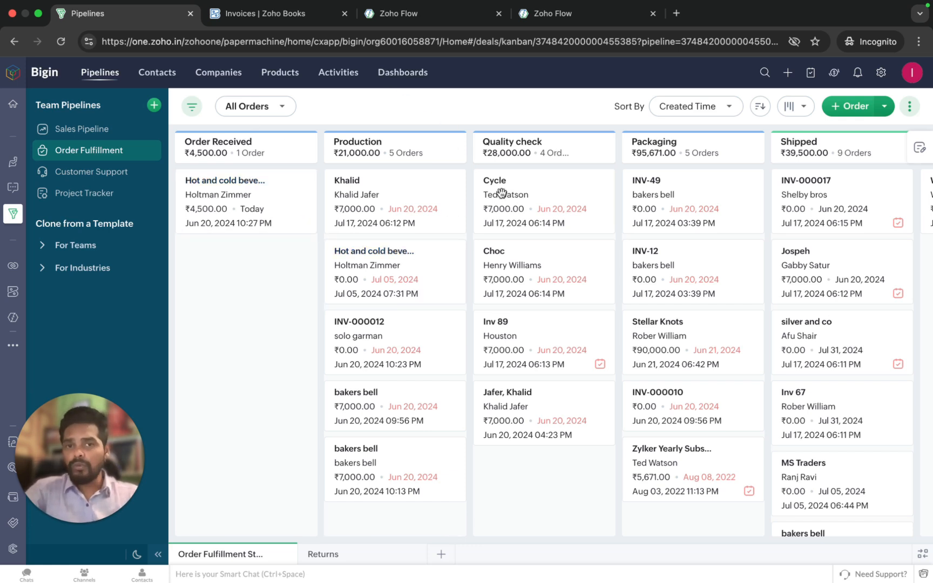
mouse_move(491, 194)
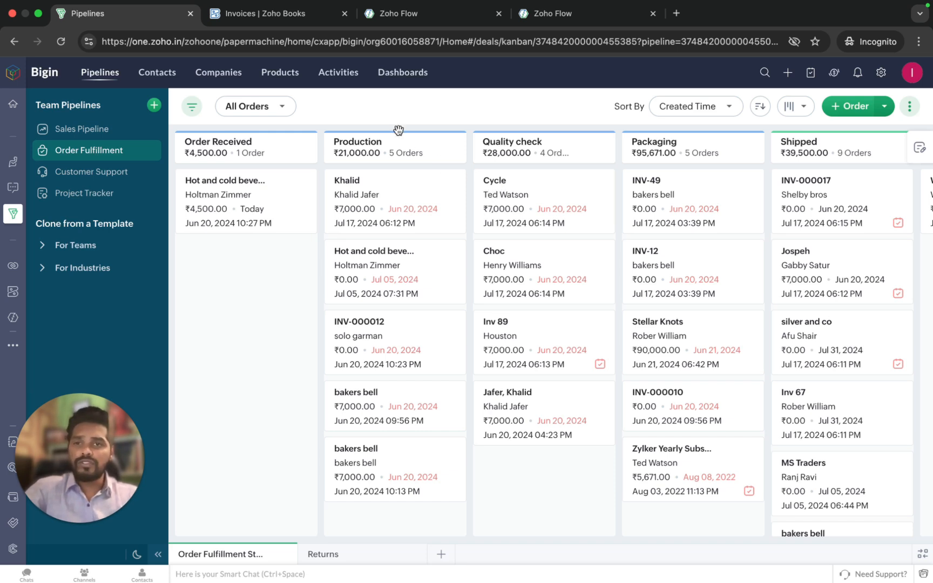
mouse_move(257, 86)
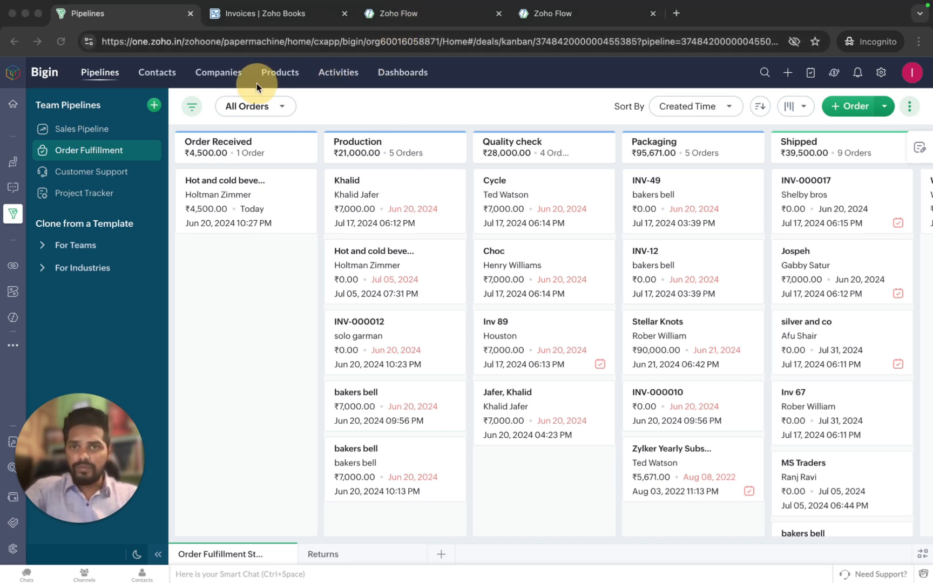
click(416, 13)
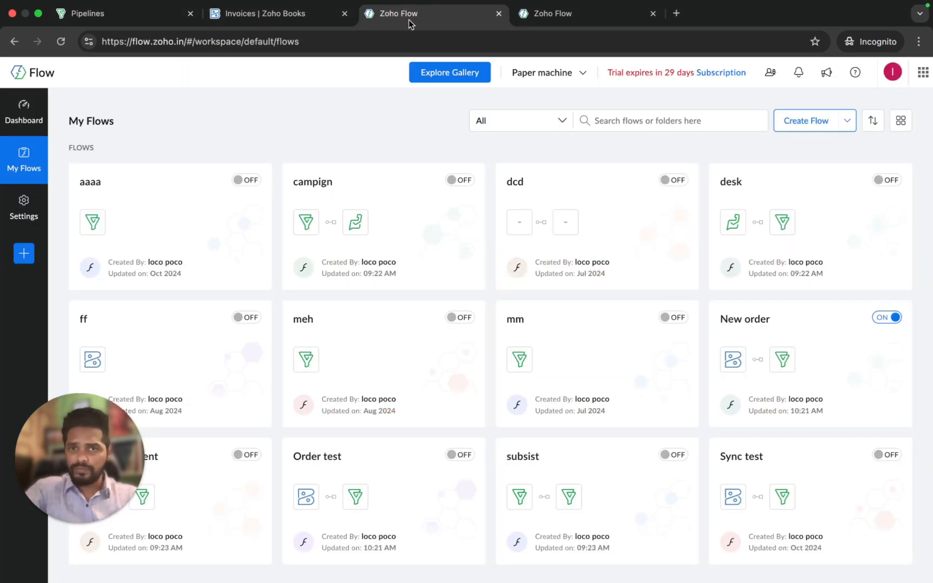
mouse_move(296, 212)
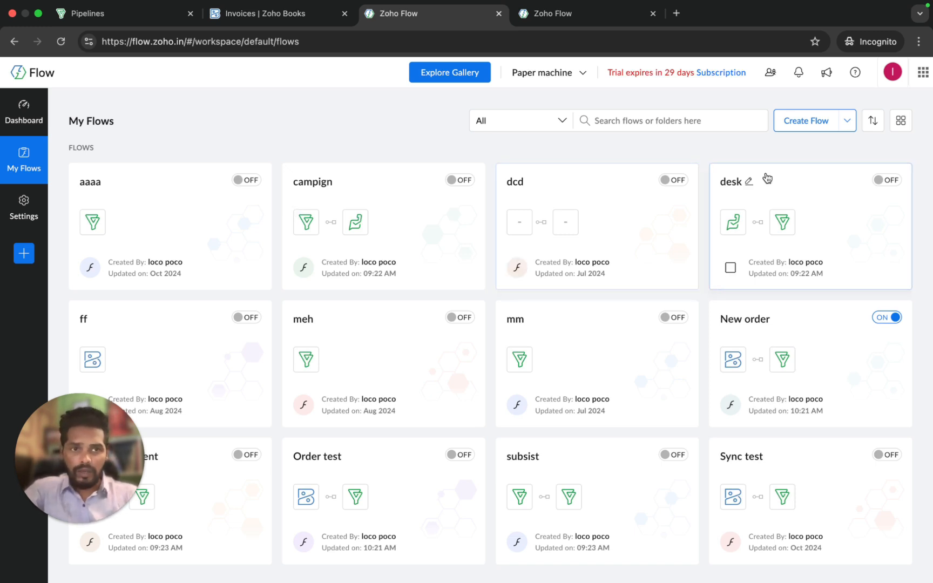
Create a new flow named 'Order test'
click(806, 121)
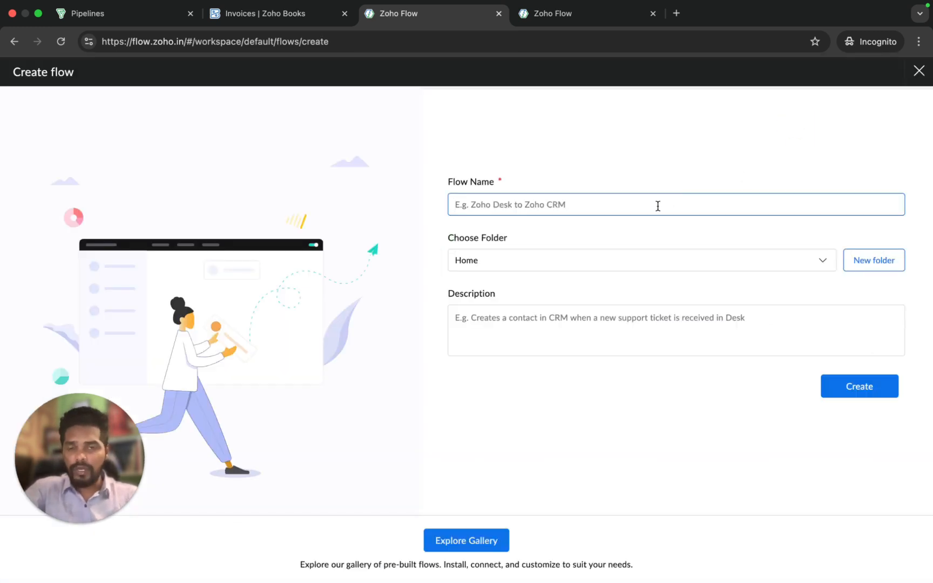
text(Order test)
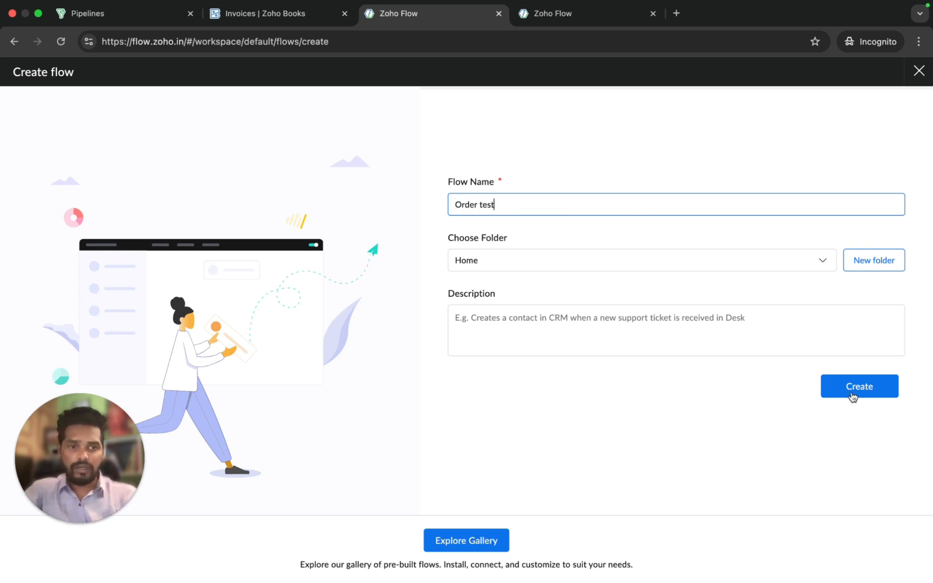
click(859, 386)
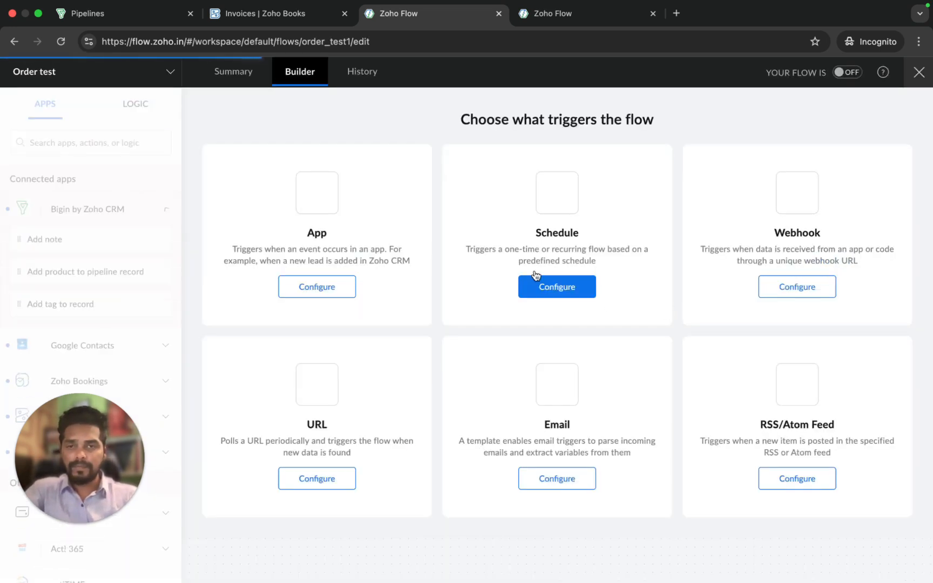
Set a Zoho Books 'Invoice created' trigger using the Order fullfilment connection and Paper machine organization
click(556, 286)
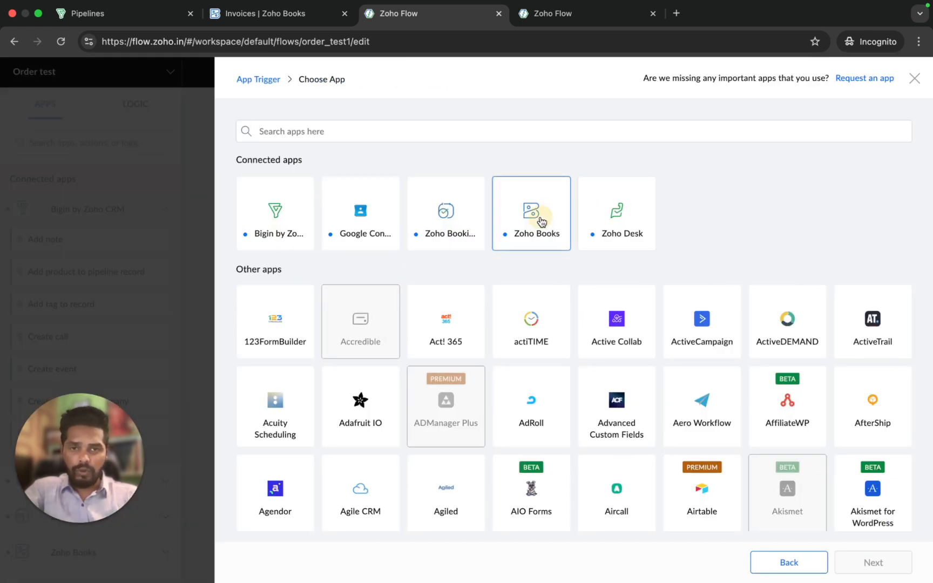
click(531, 212)
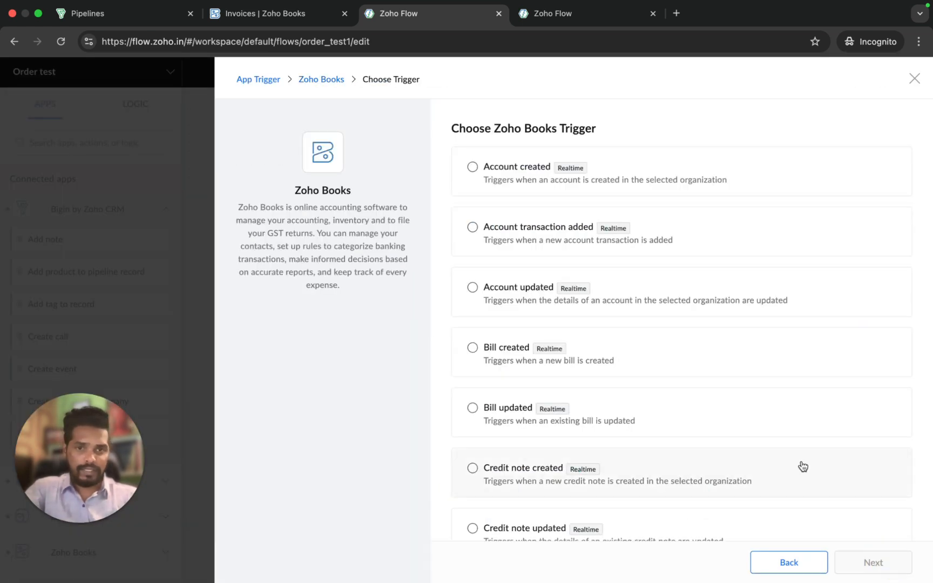
scroll(down, 3)
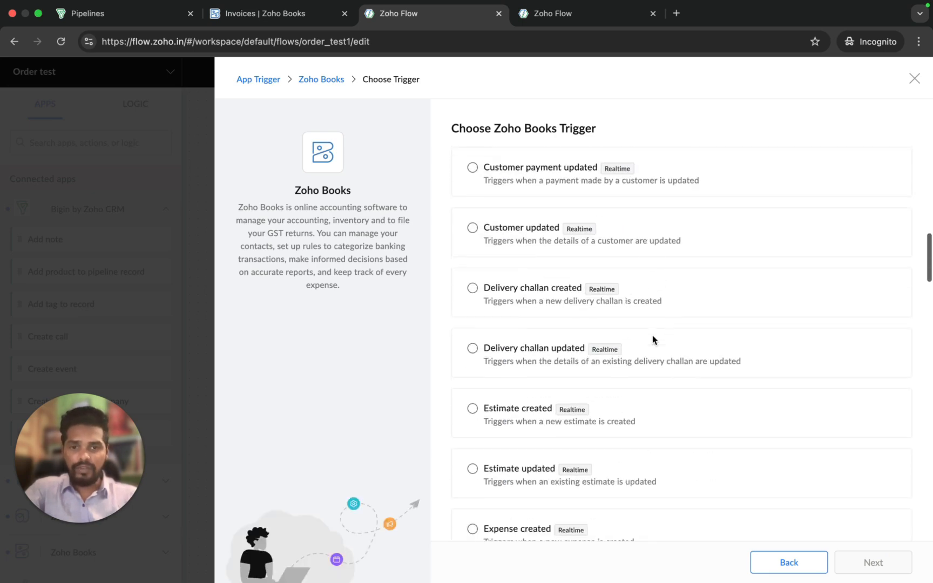
scroll(down, 3)
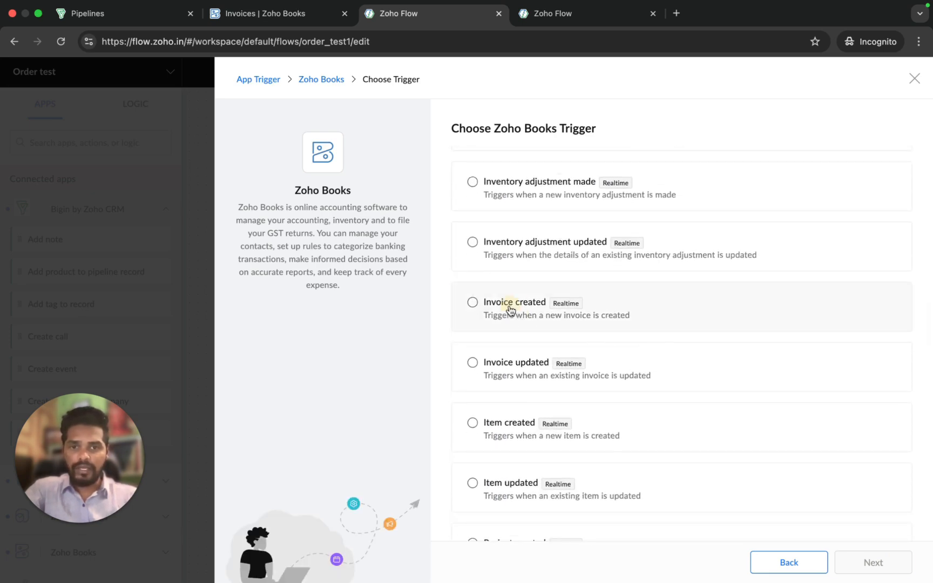
click(514, 302)
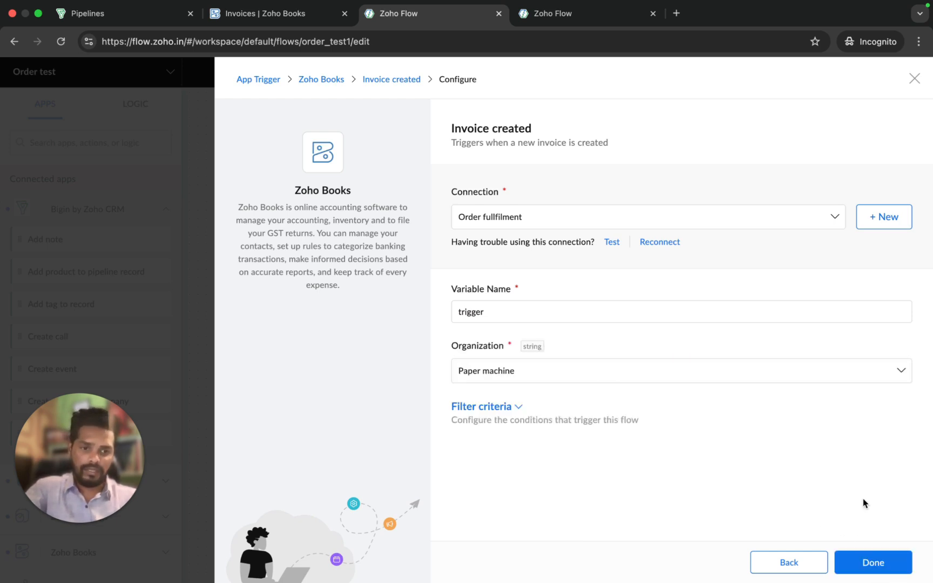
click(873, 562)
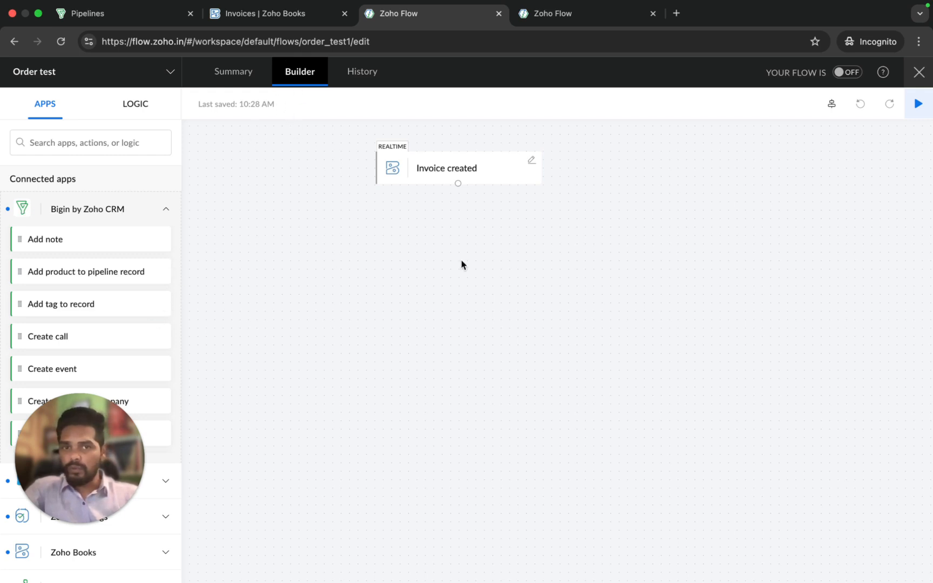
mouse_move(84, 288)
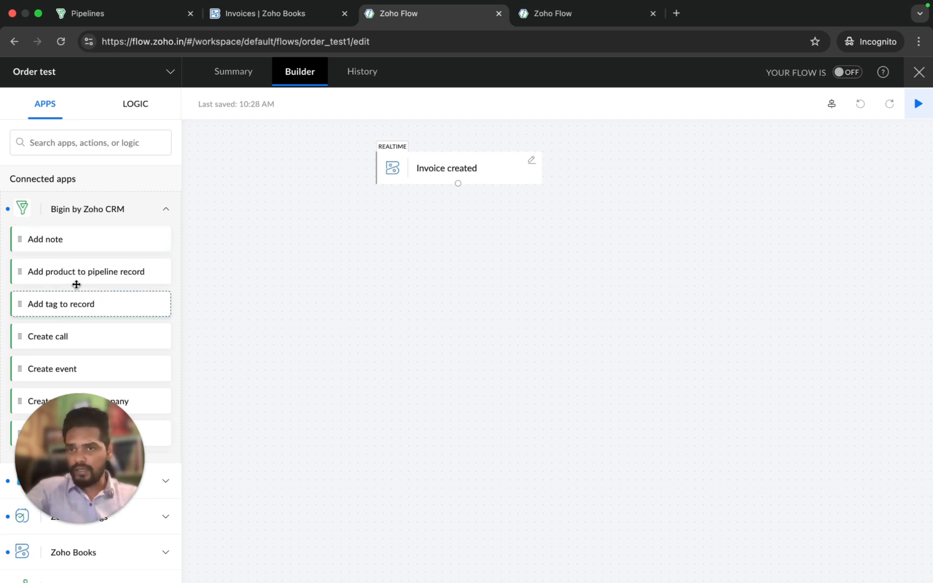
Scroll the Bigin by Zoho CRM actions to reach Create or update pipeline record
scroll(down, 3)
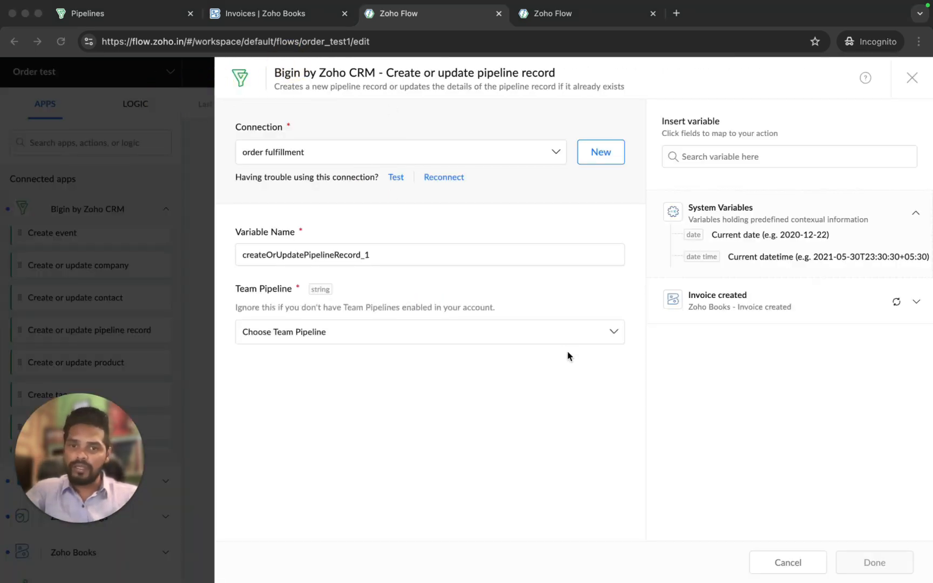
Choose the Order Fulfillment team pipeline and map the invoice customer name into Order Name
click(429, 331)
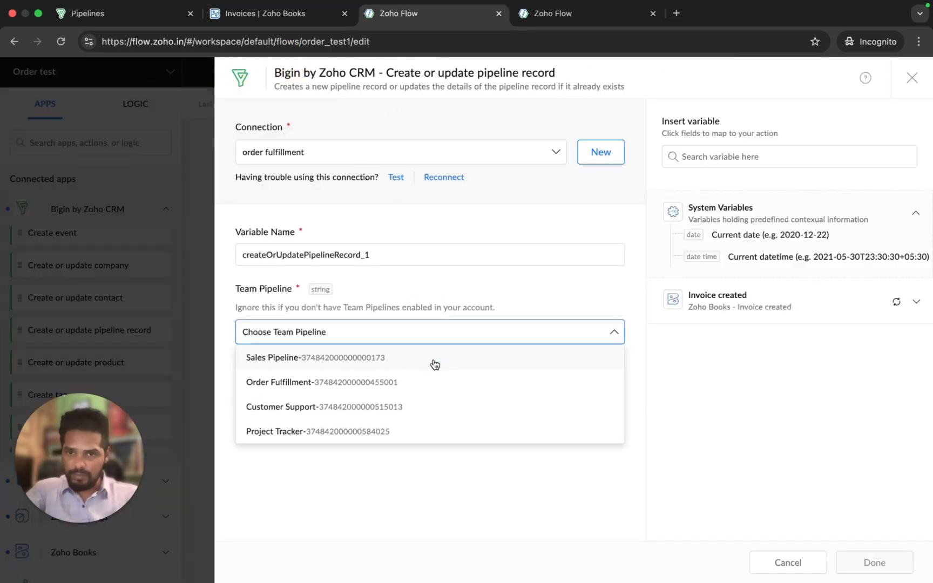
click(279, 382)
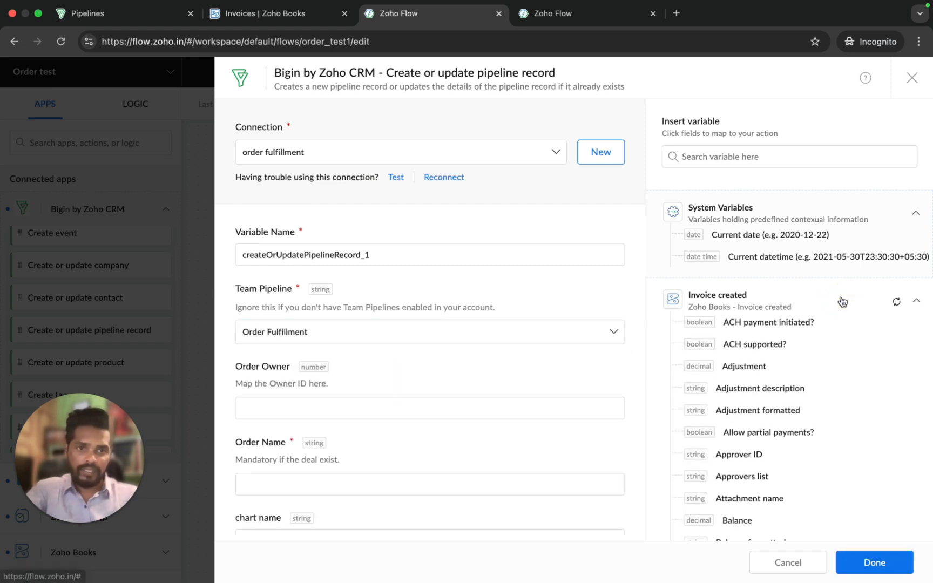
scroll(down, 3)
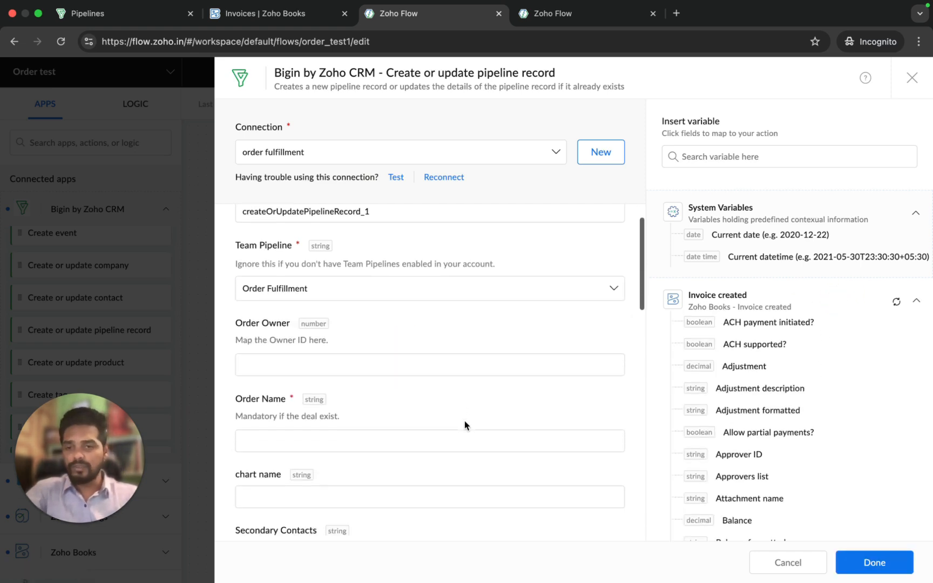
click(429, 441)
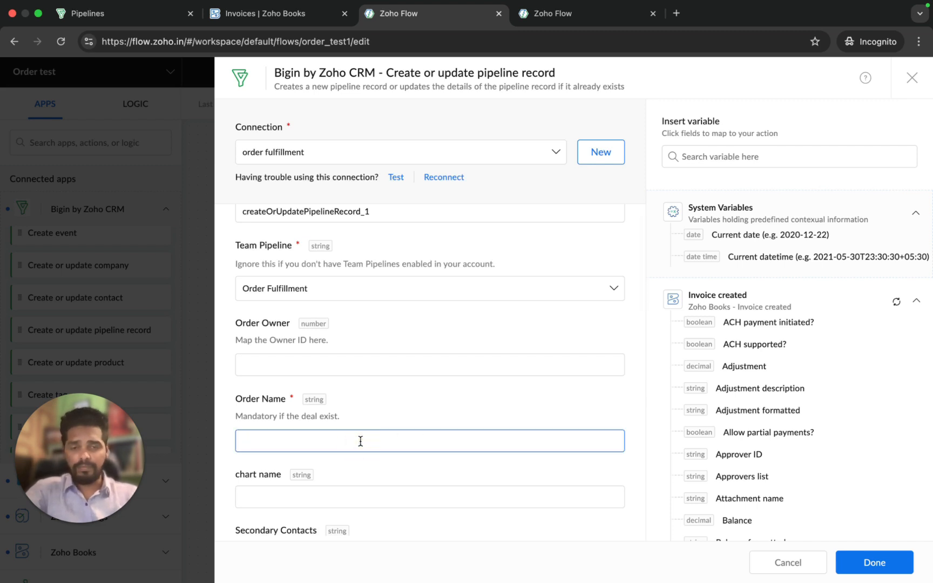
click(788, 157)
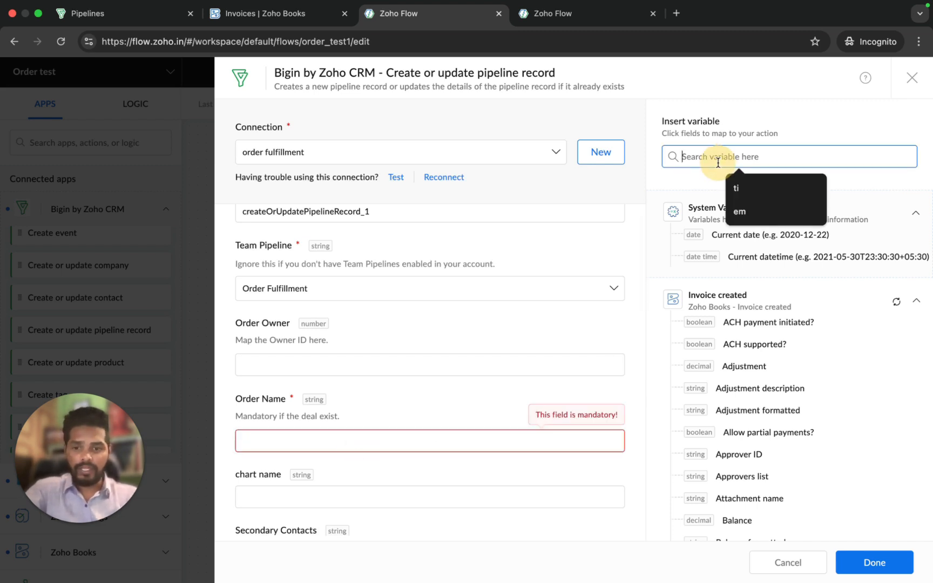
text(cust)
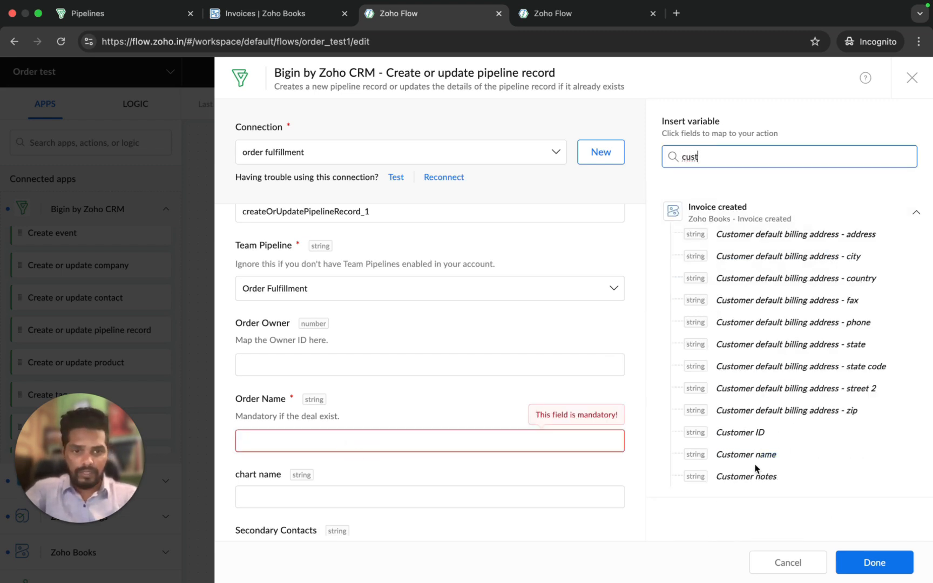
click(745, 454)
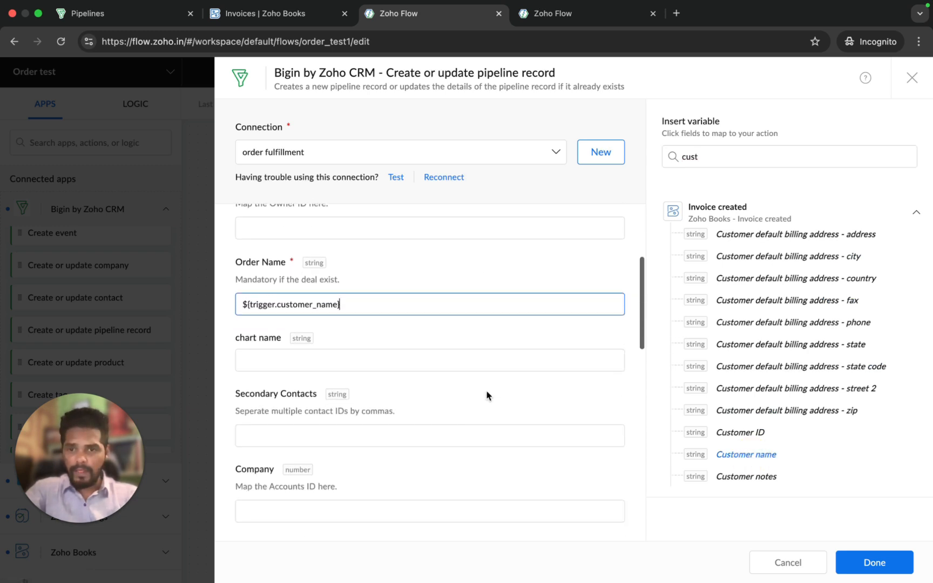
Set sub-pipeline Order Fulfillment Standard, stage Order Received, Contact to customer ID, Closing Date to created time
scroll(down, 3)
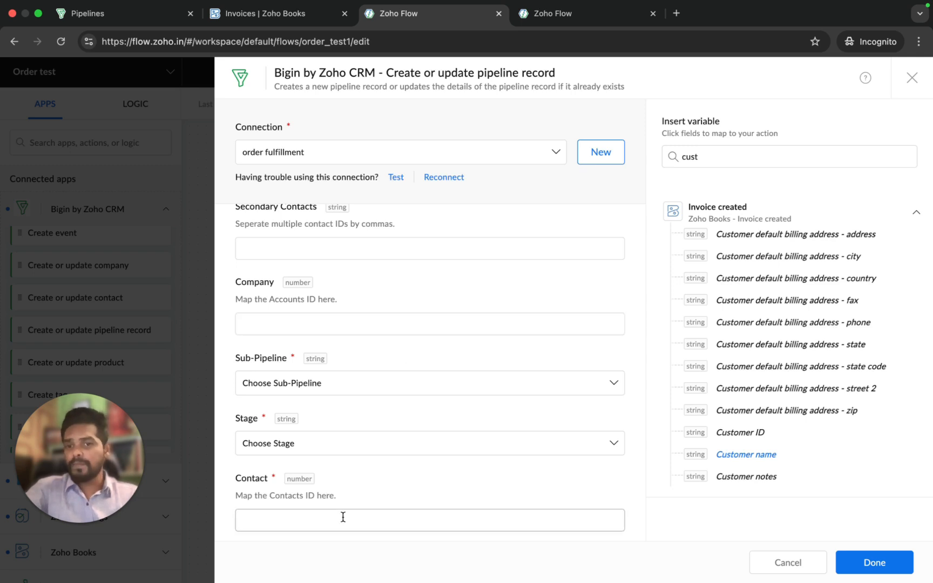
mouse_move(407, 470)
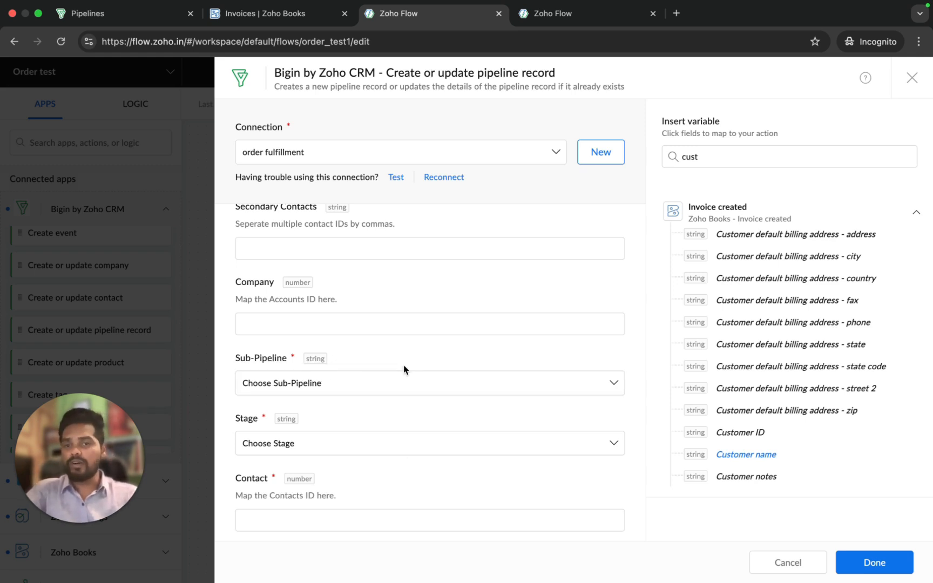
click(429, 324)
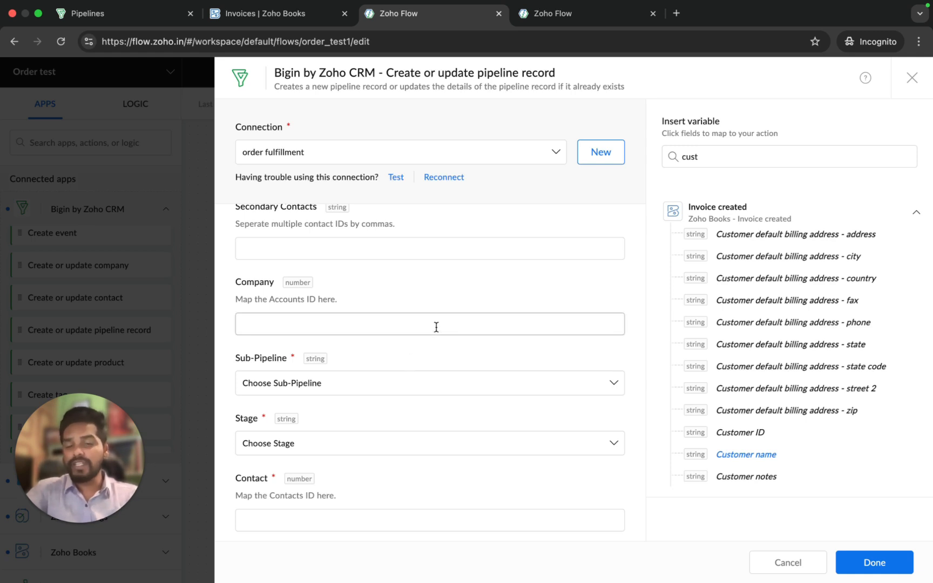
click(430, 383)
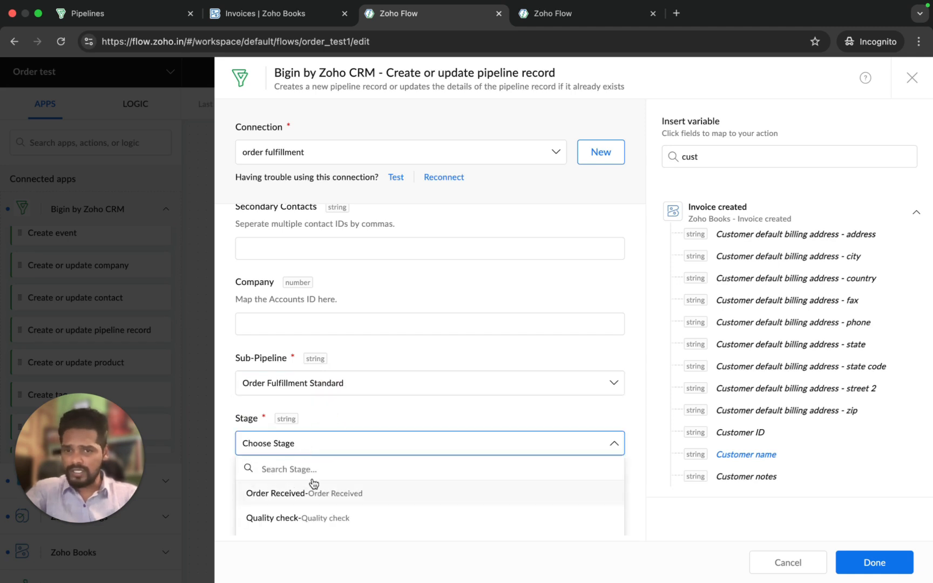
scroll(down, 3)
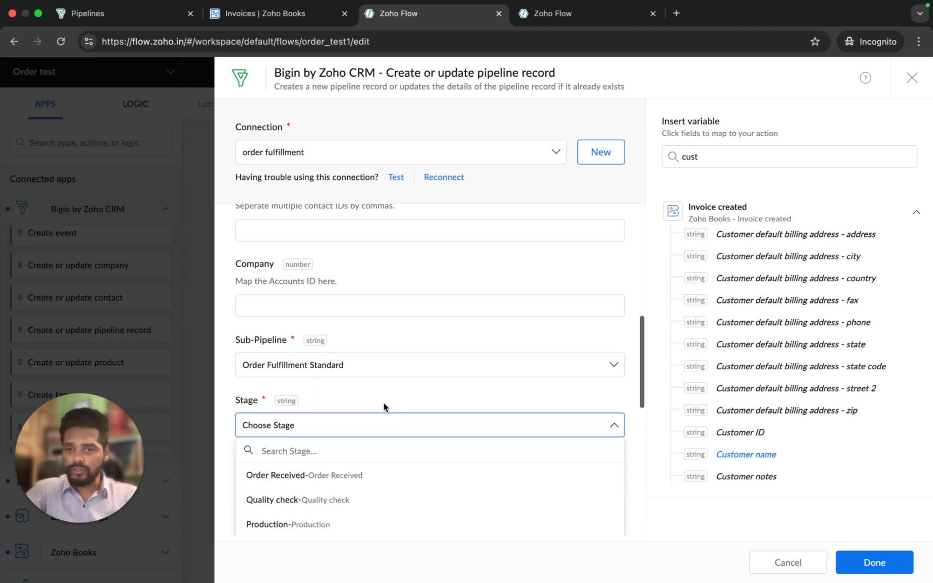
click(303, 475)
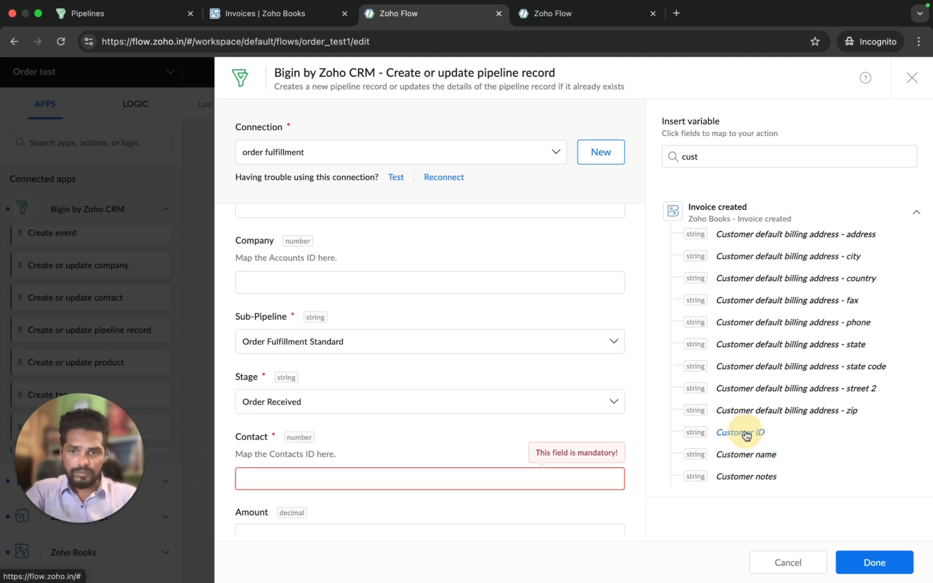
click(740, 432)
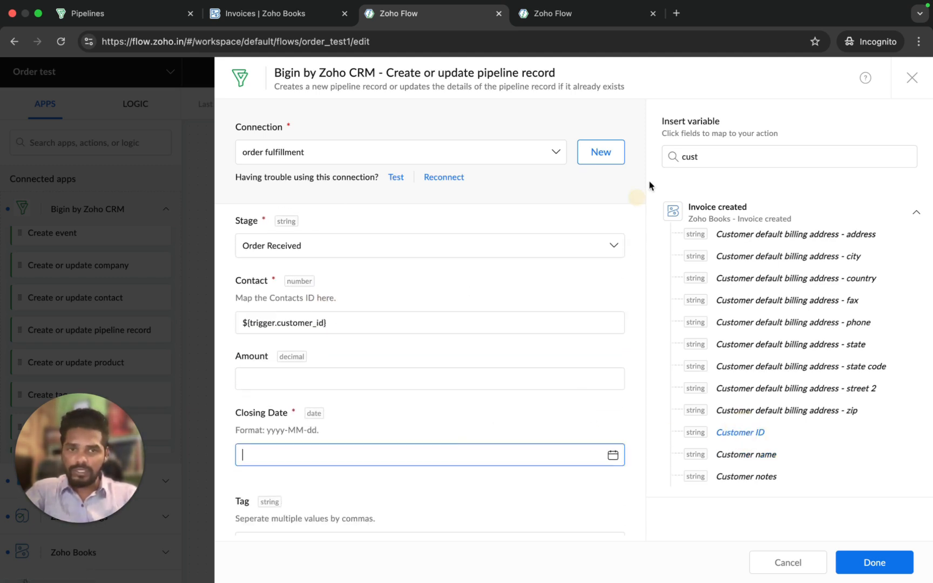
text(crea)
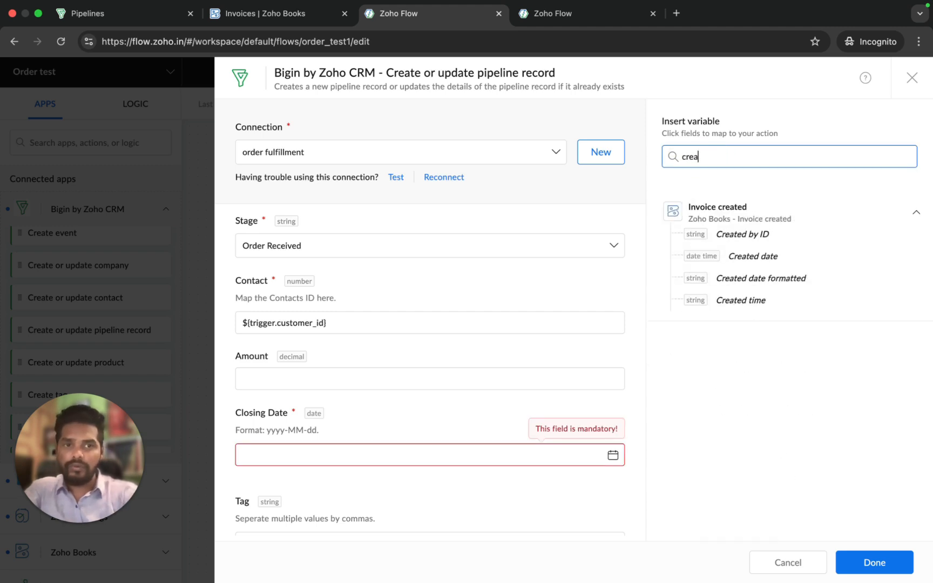
click(741, 299)
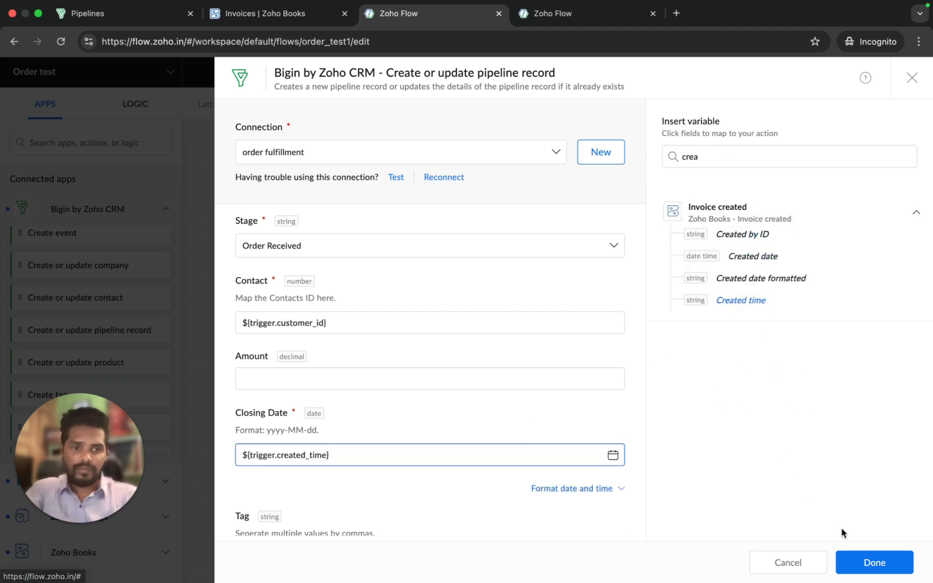
click(873, 562)
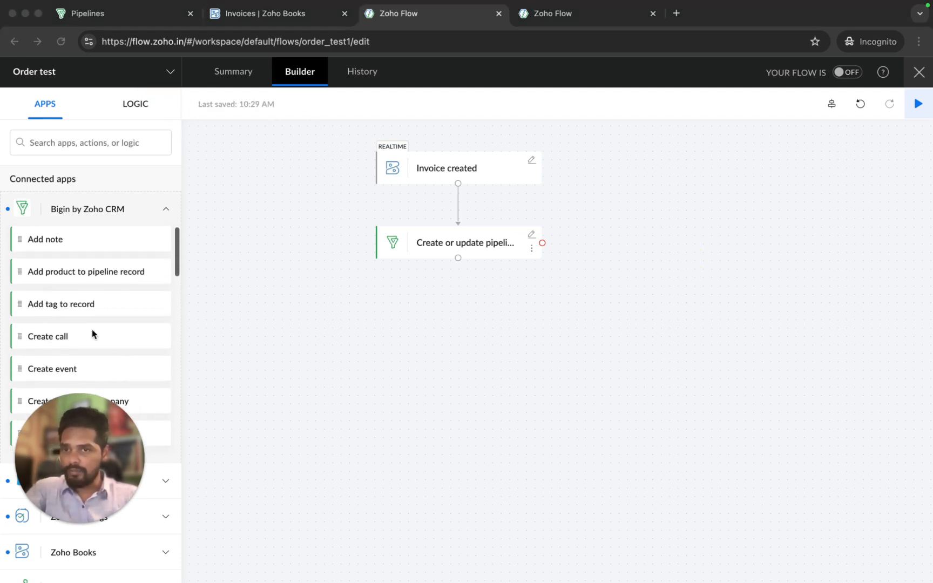
Move the pipeline step down and insert a Bigin Fetch company step mapped to a customer field
scroll(down, 3)
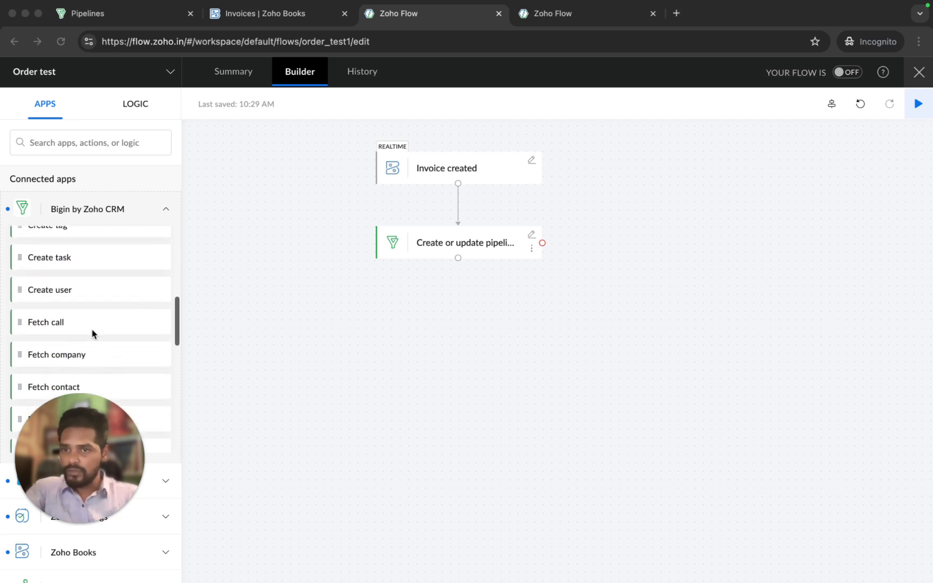
scroll(down, 3)
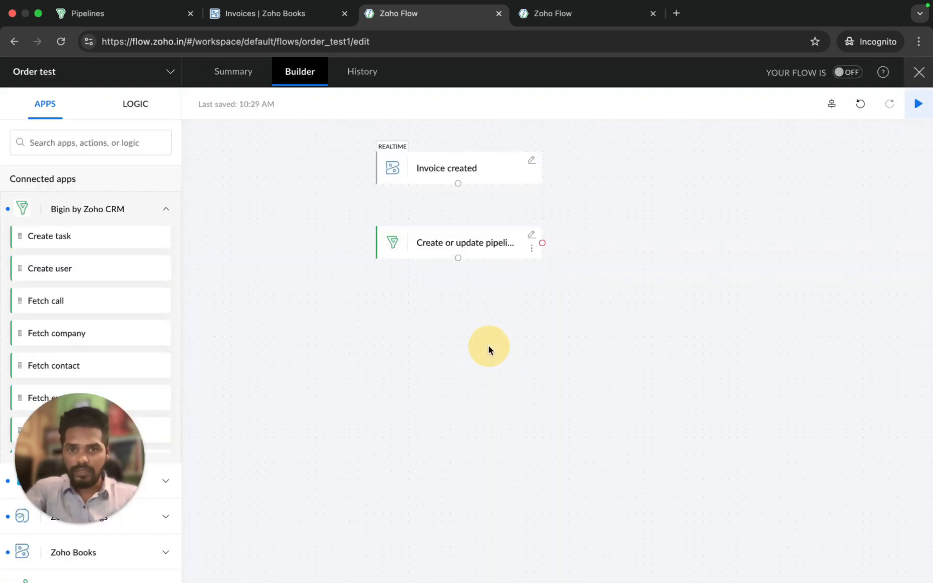
mouse_move(456, 310)
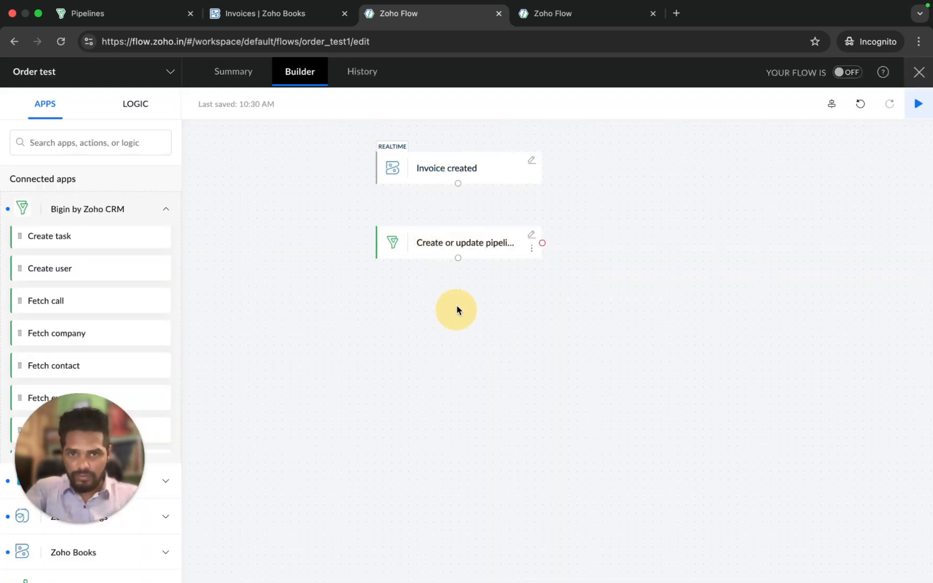
drag(465, 242, 459, 368)
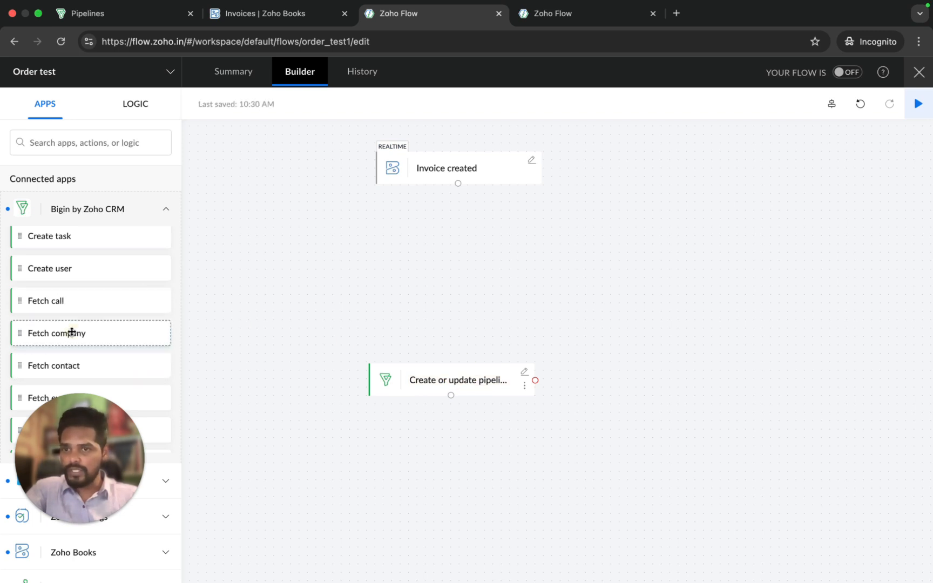
click(56, 333)
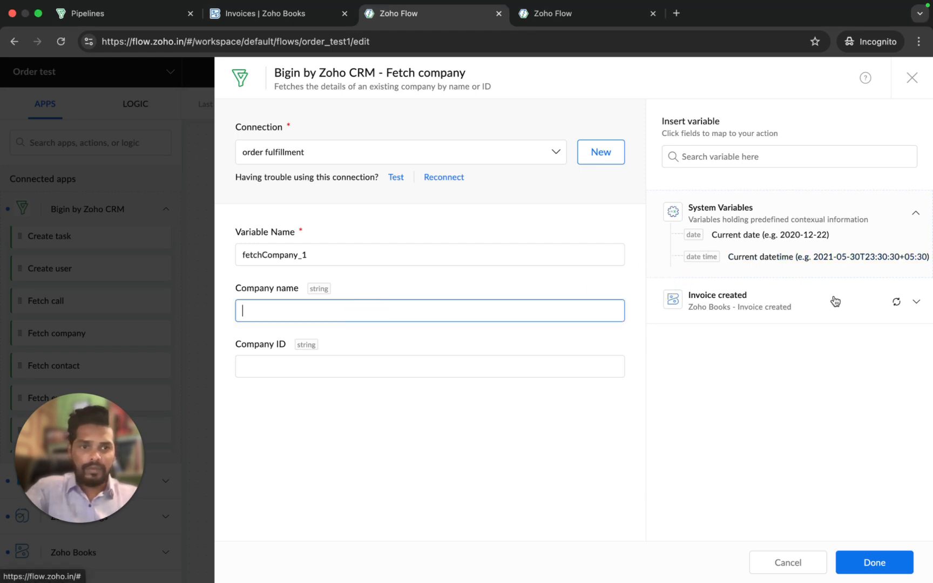
text(cust)
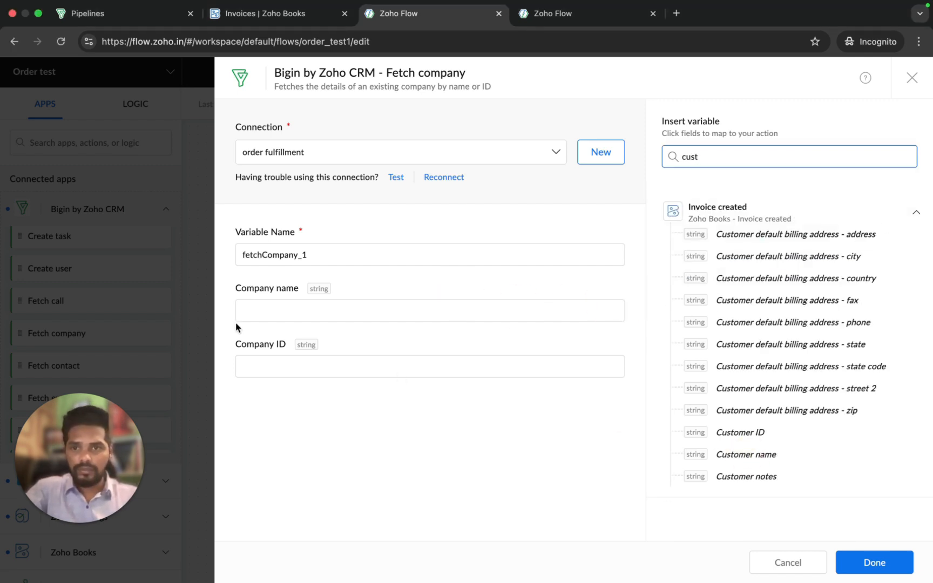
click(745, 455)
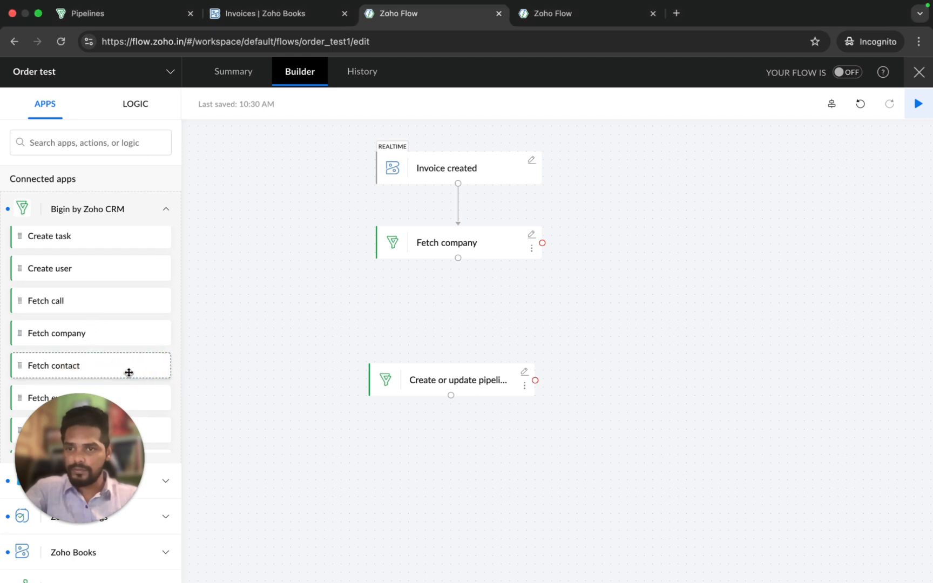
Add a Bigin Fetch contact step mapping the invoice email address, then auto-arrange the flow
click(53, 366)
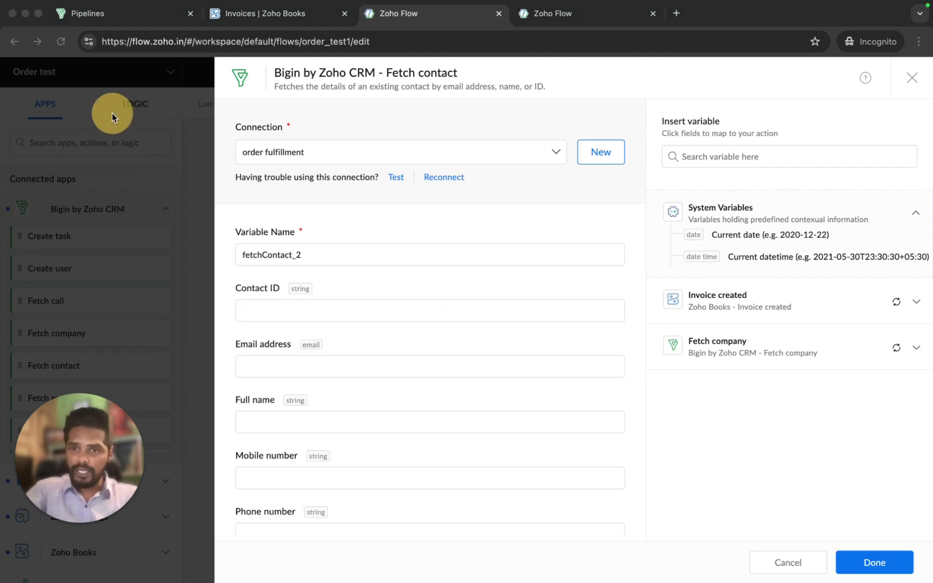
click(428, 366)
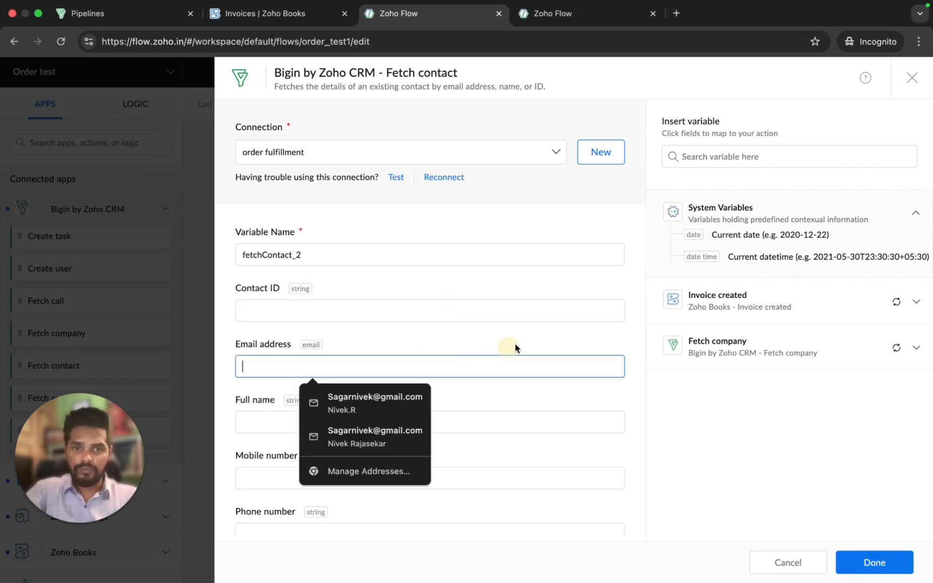
text(ema)
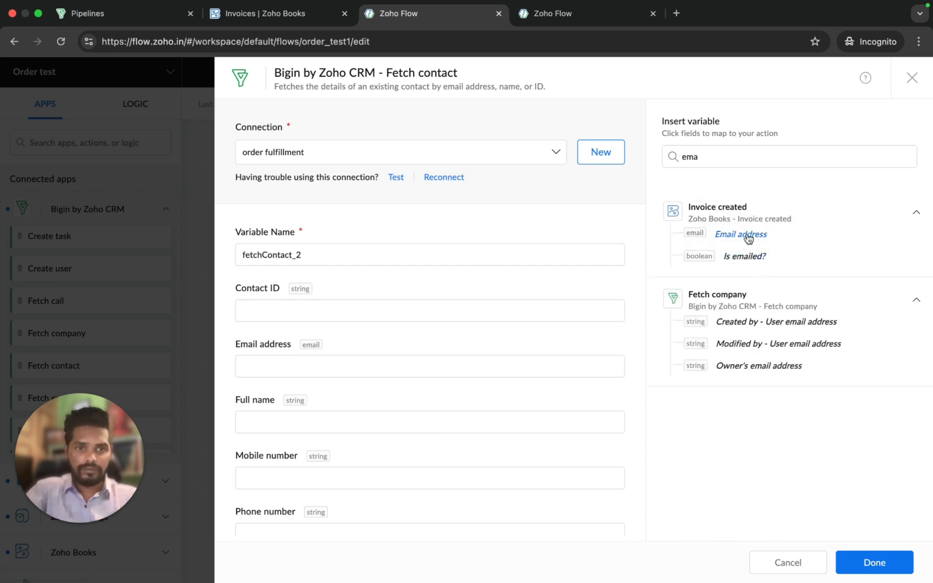
click(740, 233)
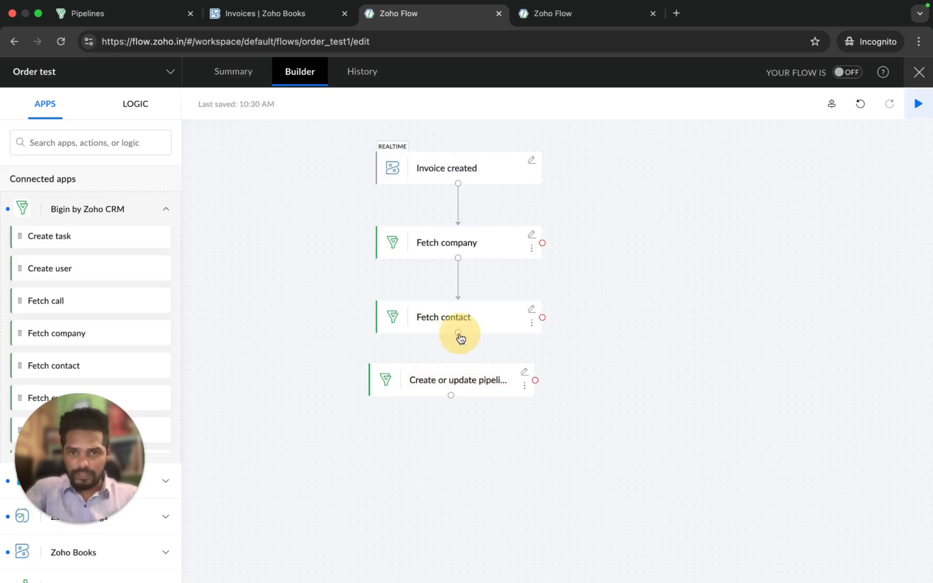
click(831, 103)
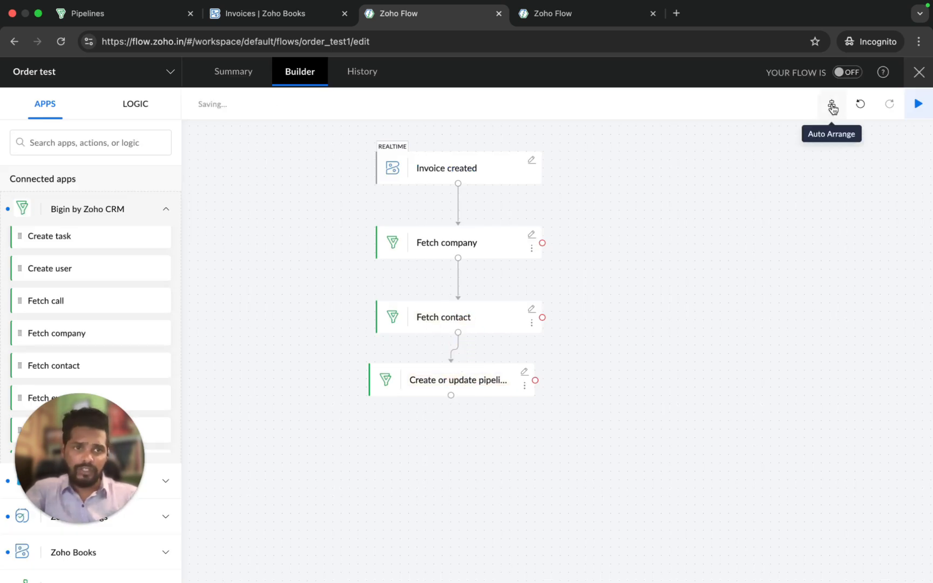
click(831, 103)
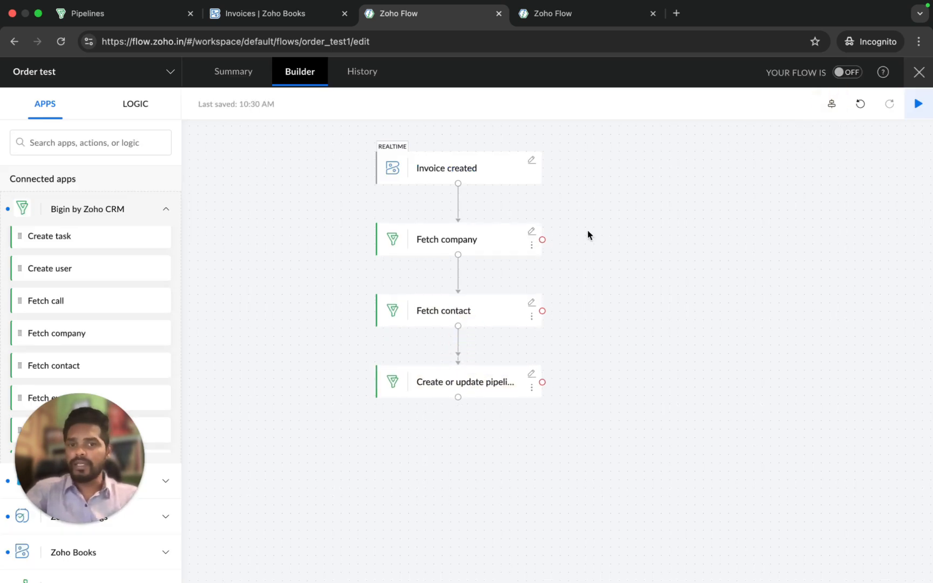
Map the fetched company ID into Company and the fetched Contact ID into Contact
click(465, 381)
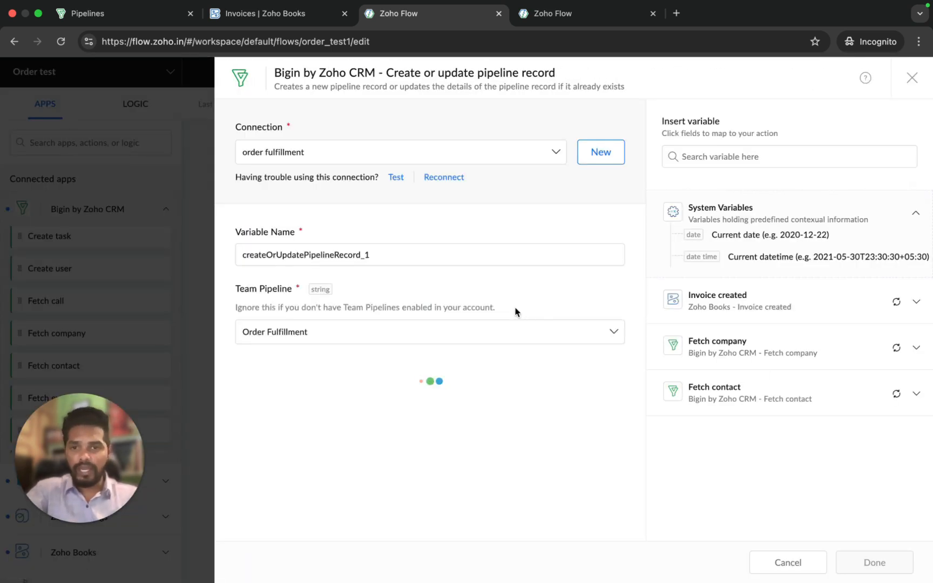
scroll(down, 3)
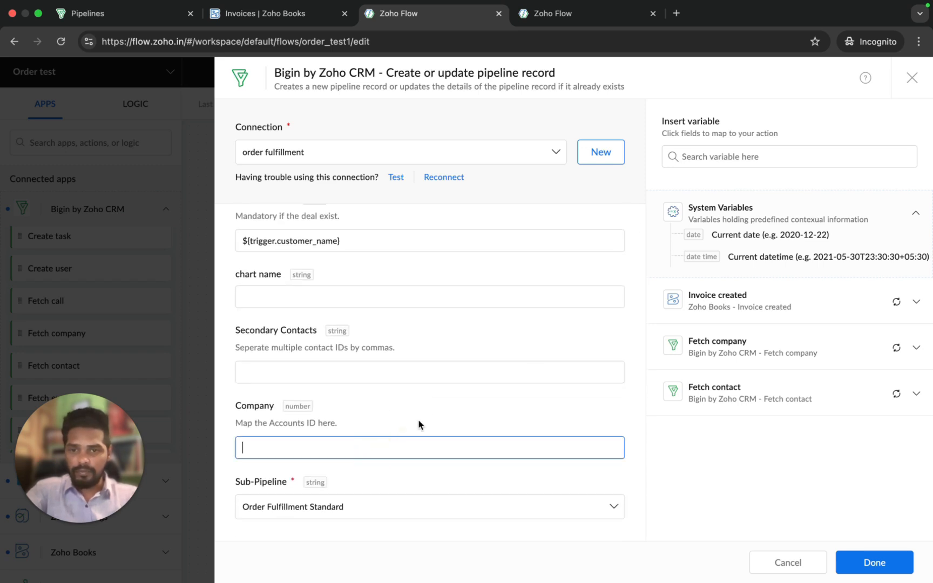
click(717, 348)
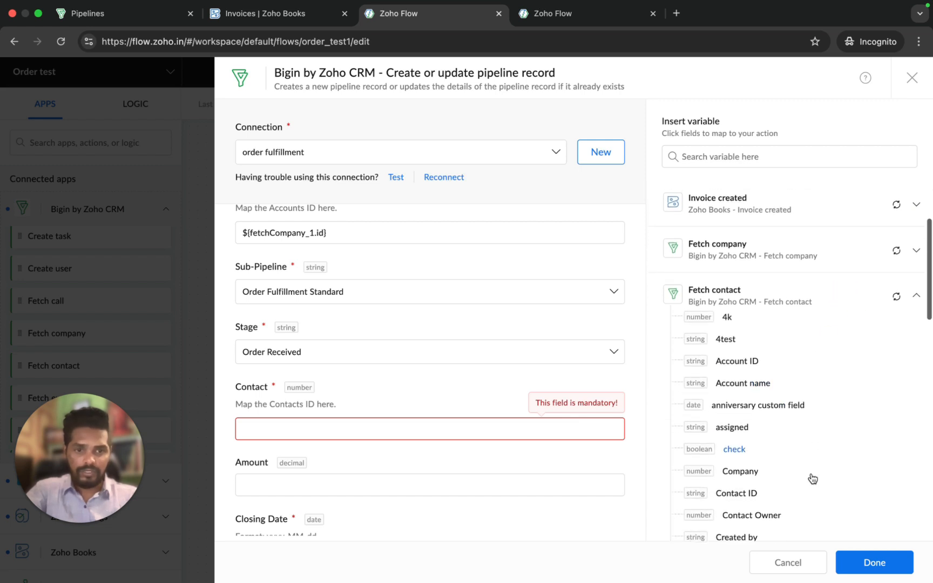
click(736, 473)
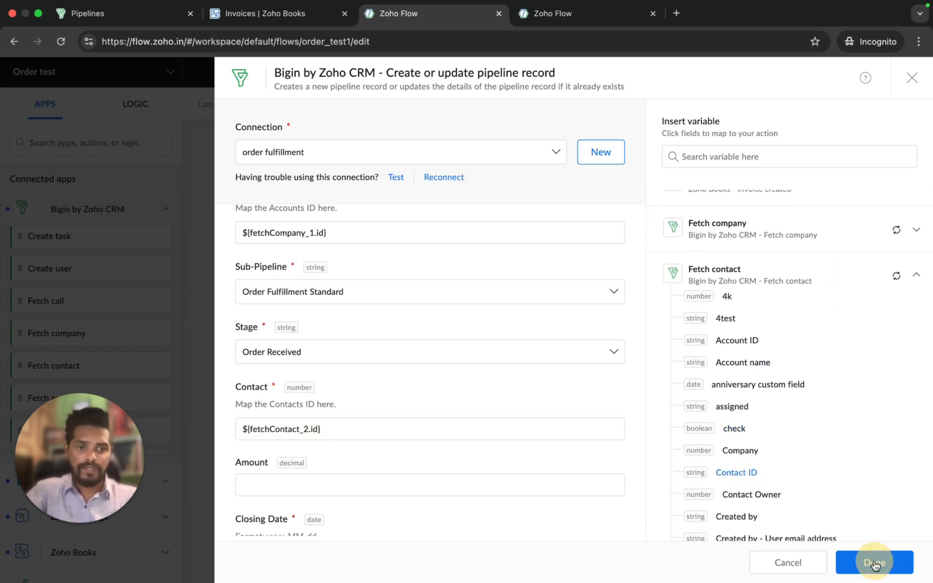
click(874, 562)
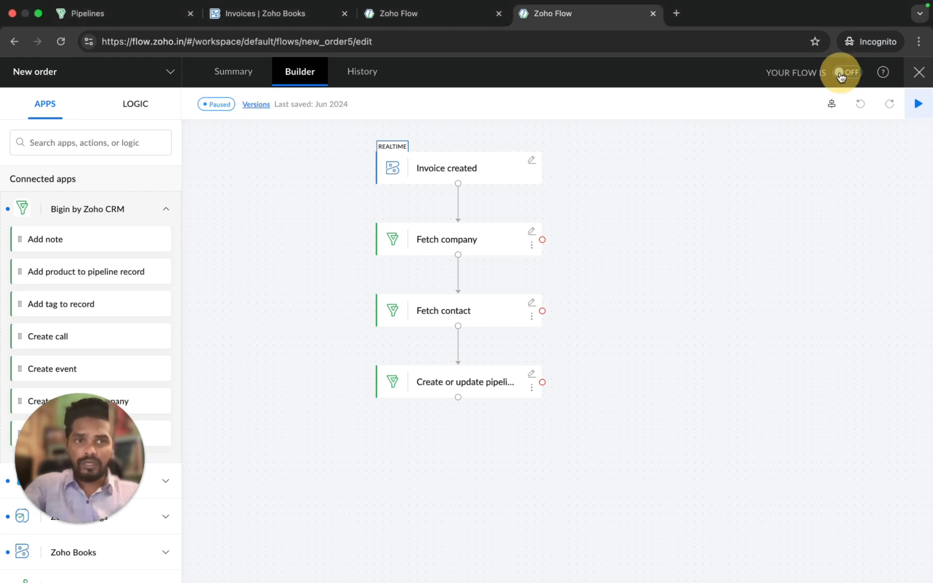
Turn the New order flow ON and open its Test & Debug panel
click(846, 72)
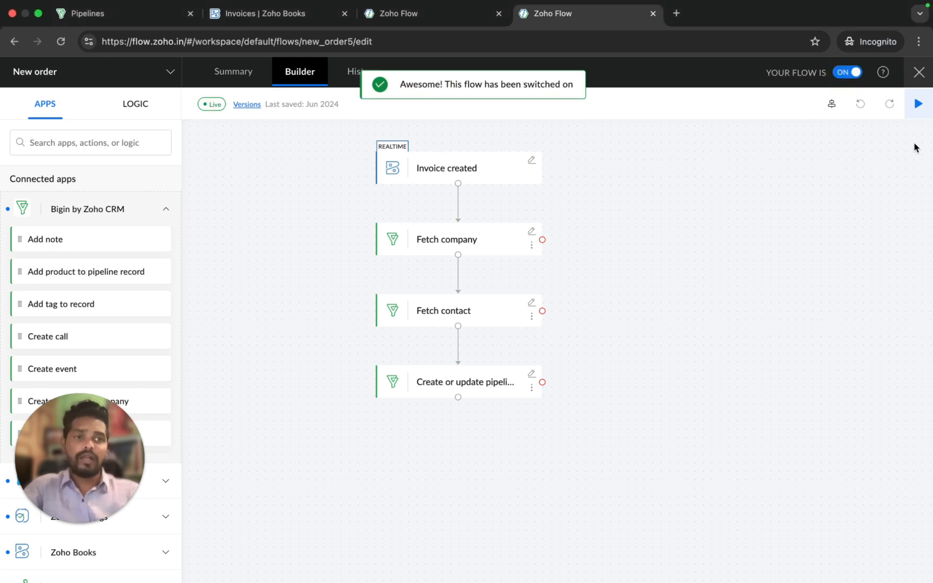
click(918, 104)
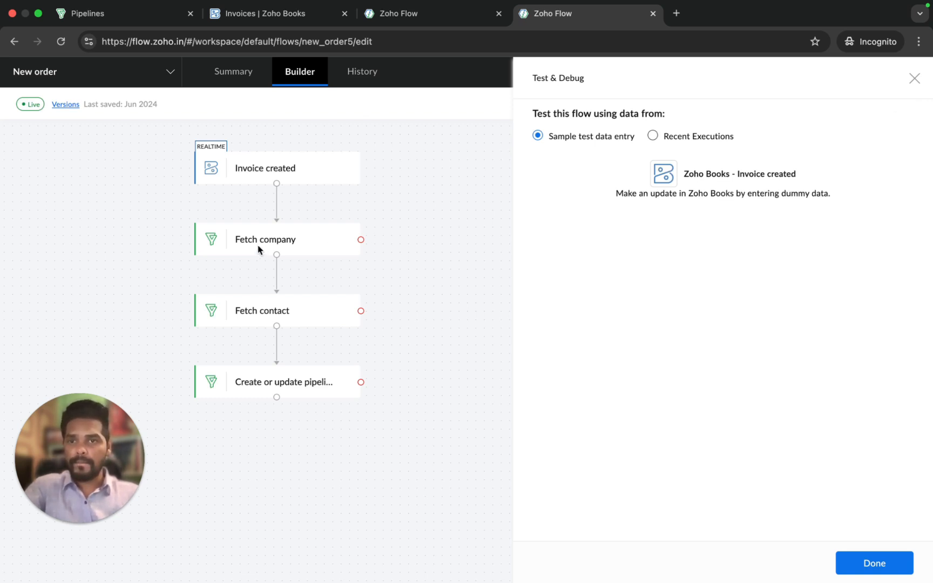
click(262, 12)
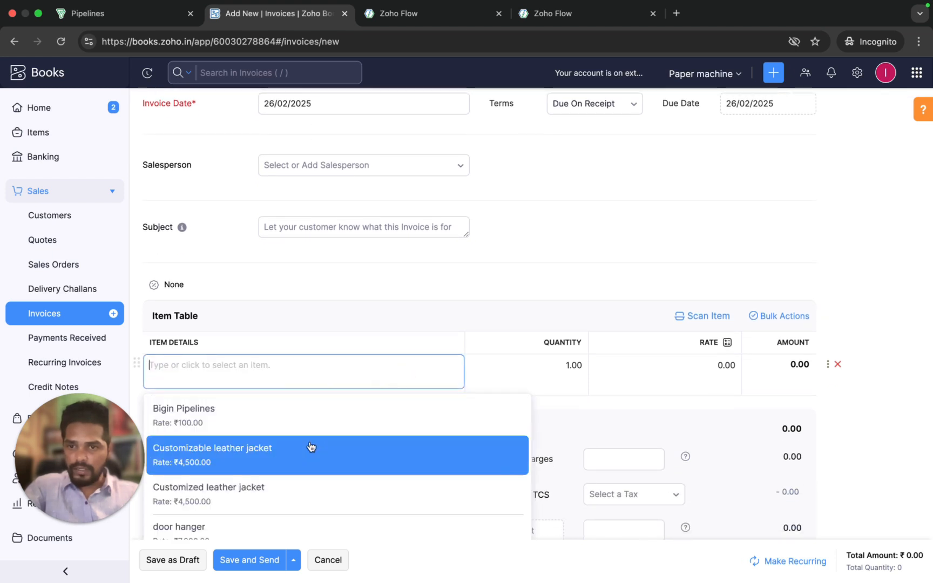
Add the Customizable leather jacket to the new invoice and Save and Send it
click(212, 448)
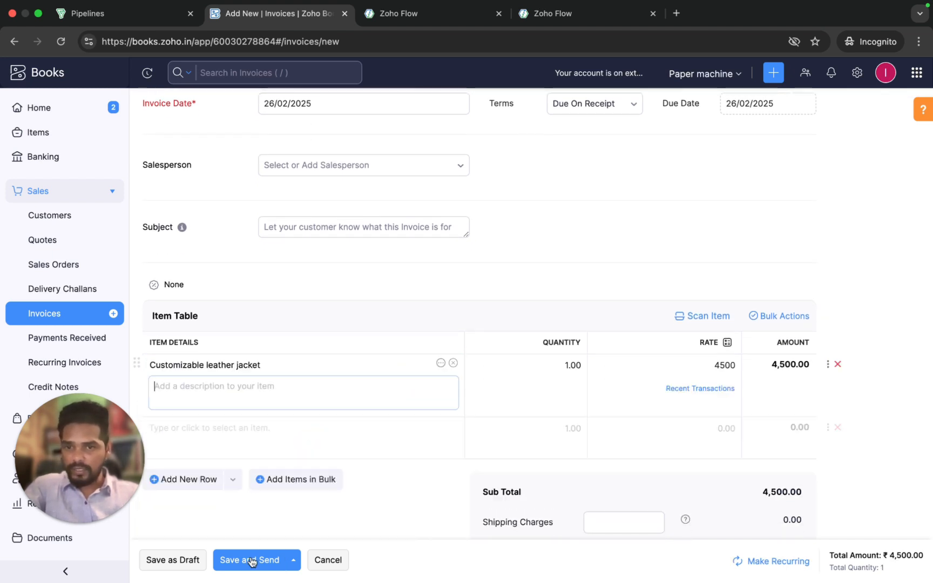
click(250, 559)
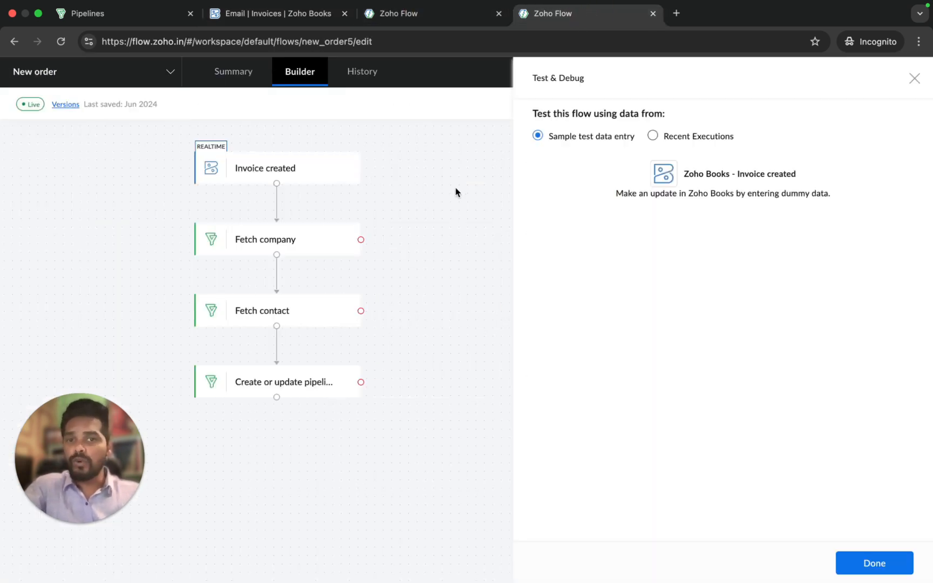
mouse_move(357, 211)
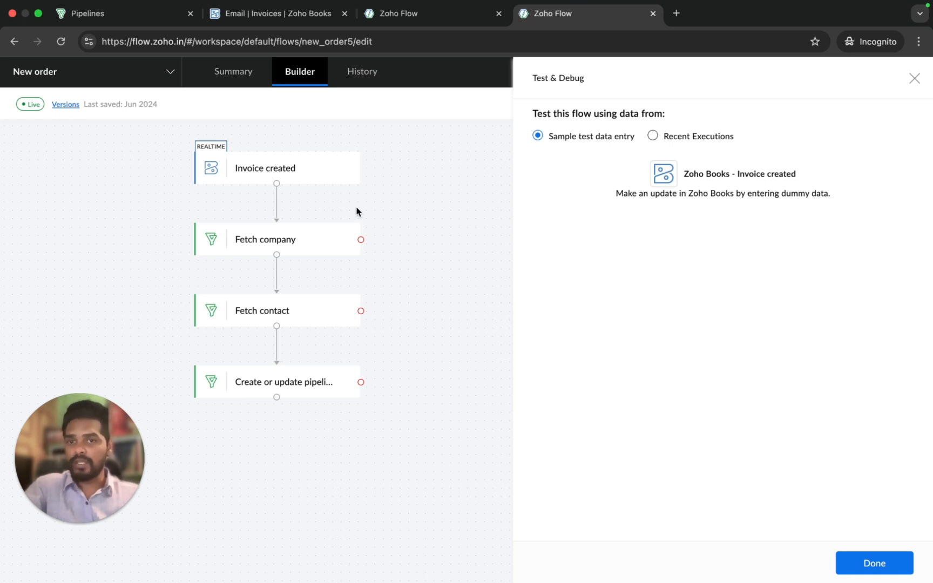
mouse_move(360, 228)
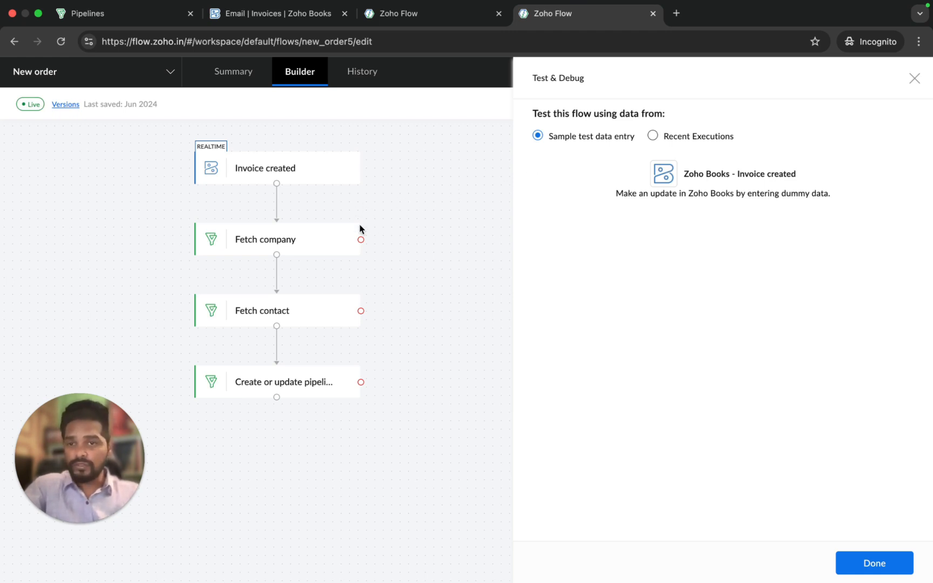
Show Recent Executions, where the 10:32:06 AM run is marked Completed
click(653, 135)
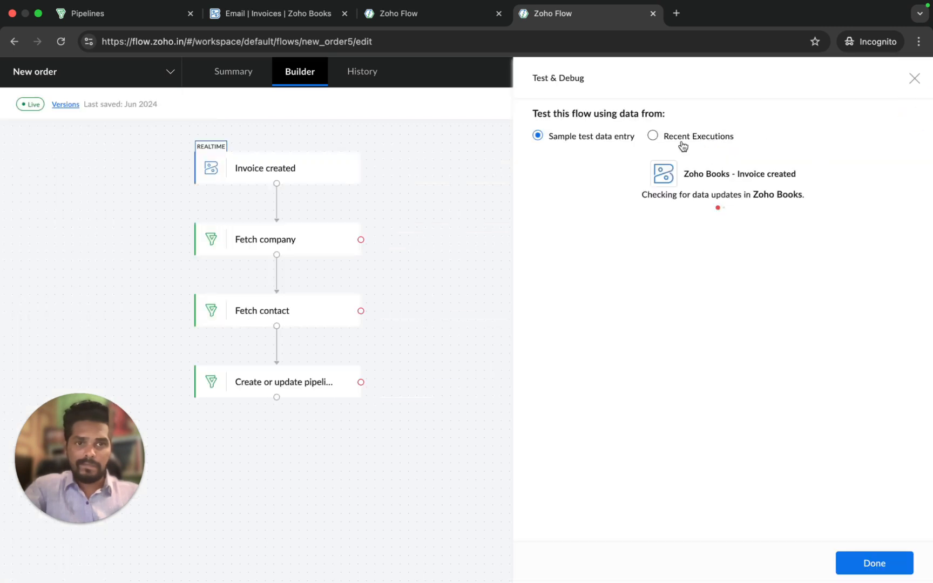
click(653, 136)
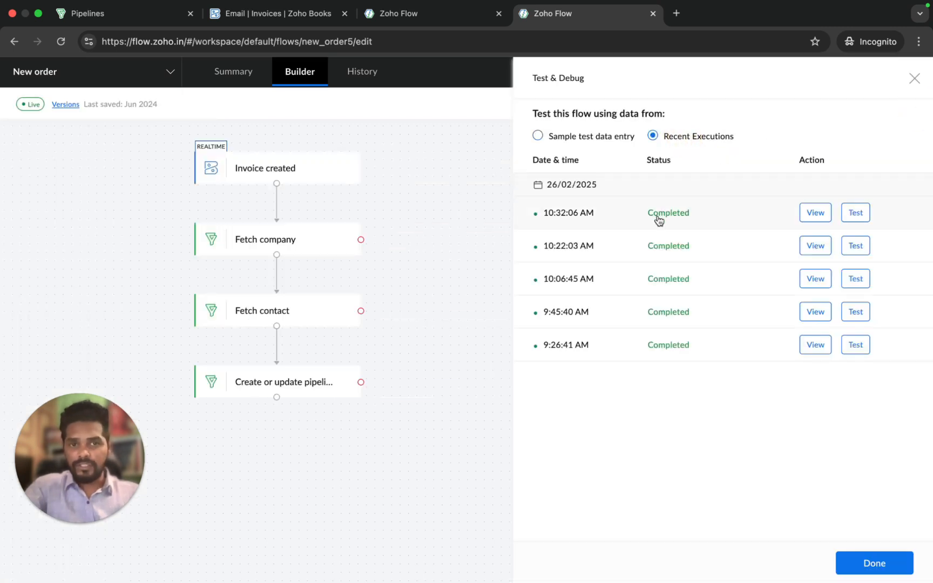
mouse_move(331, 223)
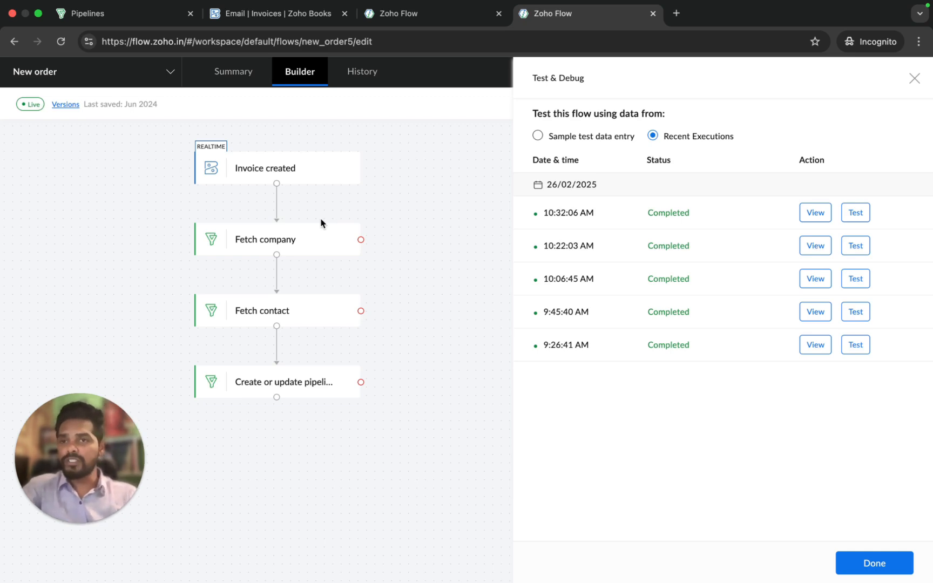
mouse_move(186, 64)
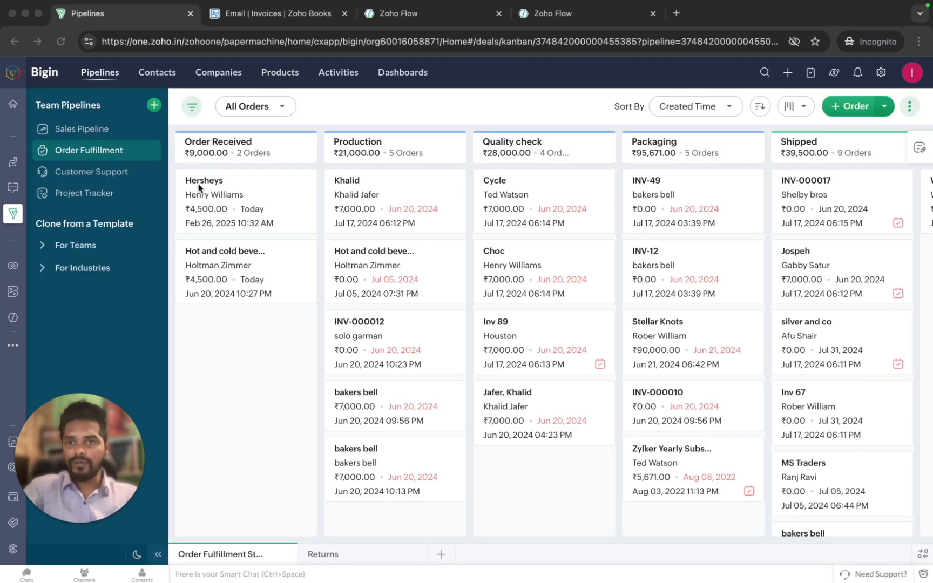
Open the Hersheys ₹4,500 order card under Order Received in Order Fulfillment
click(204, 180)
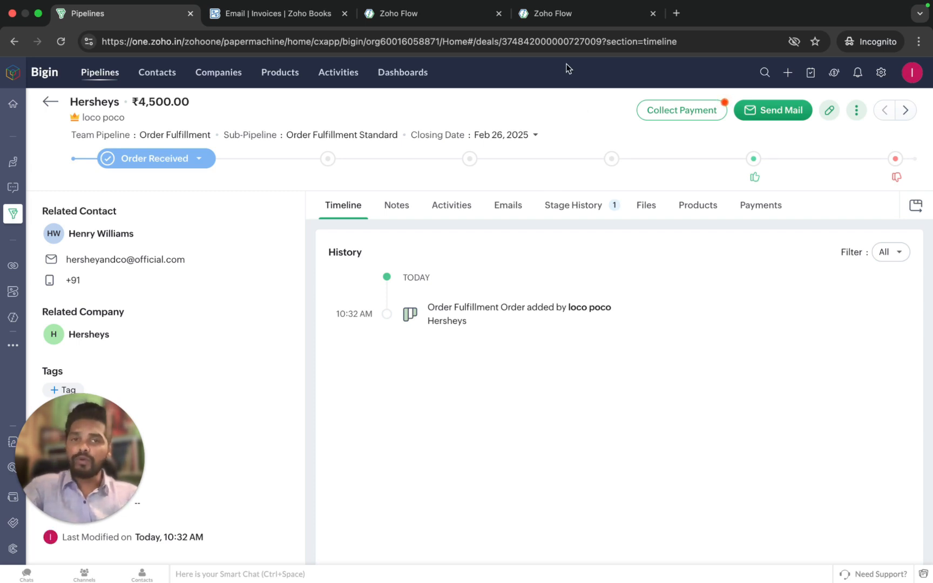
mouse_move(424, 13)
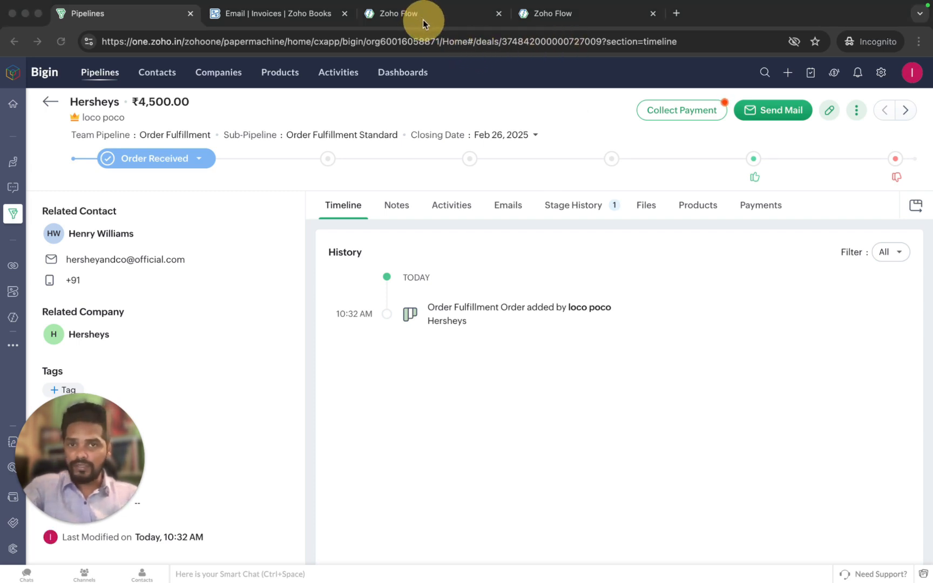
mouse_move(438, 117)
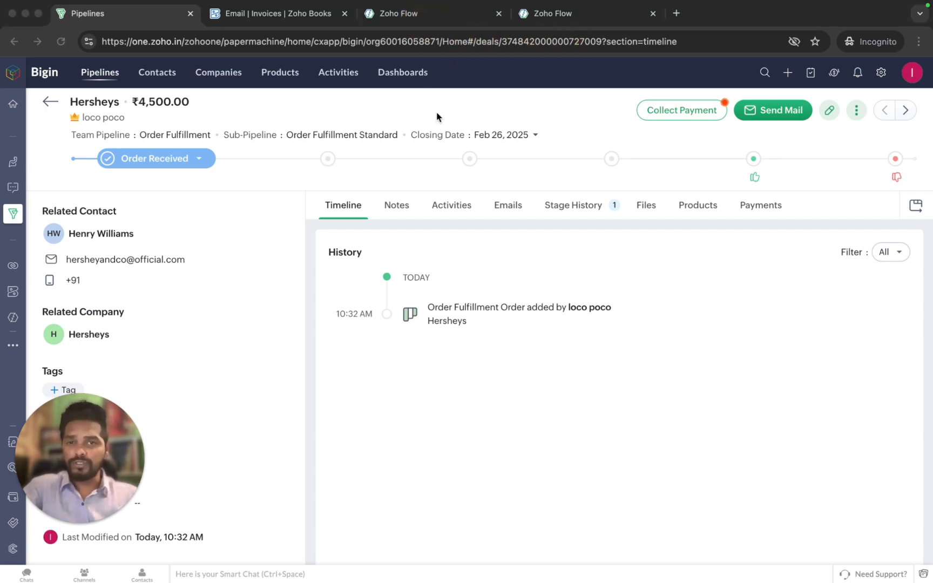
mouse_move(433, 143)
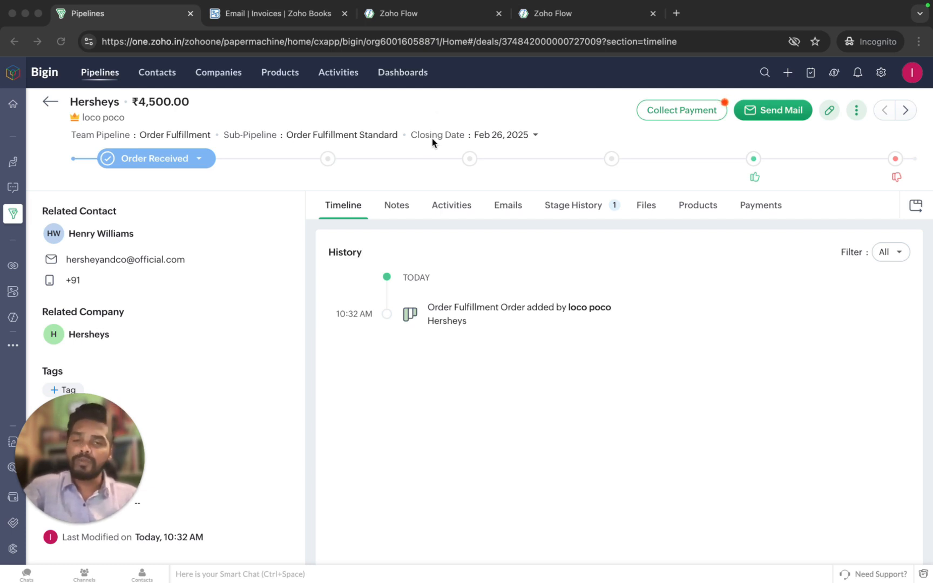
Return to the New order flow in Zoho Flow and toggle it to OFF
click(566, 13)
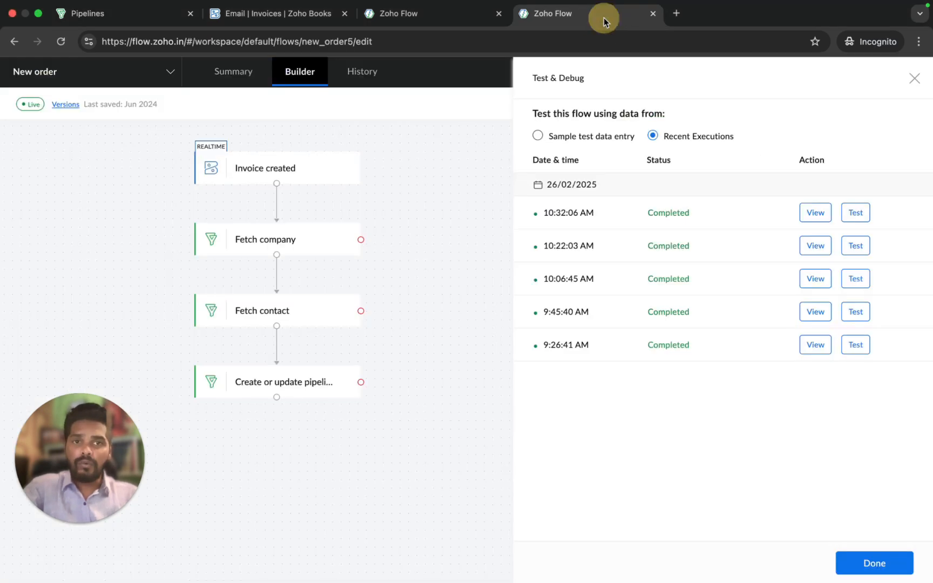
mouse_move(915, 78)
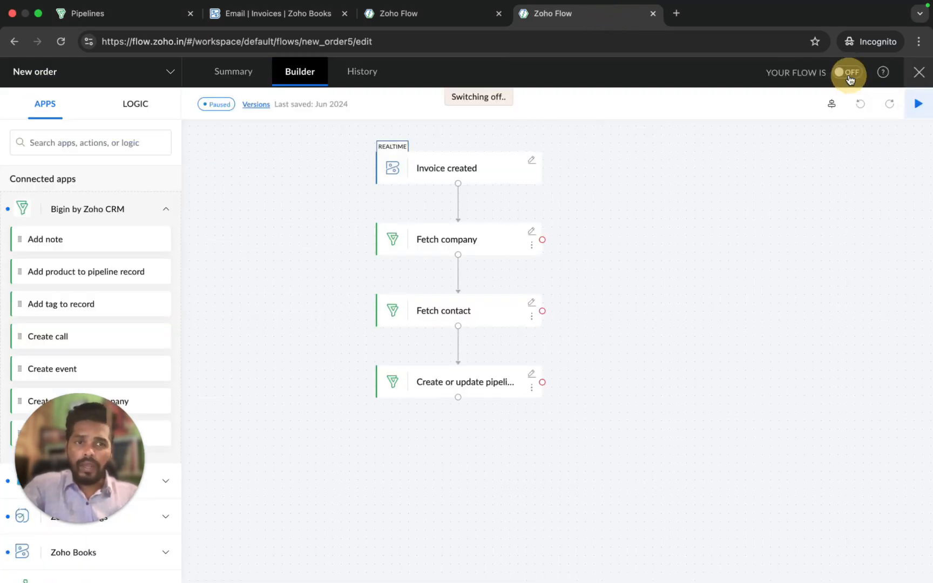
click(847, 72)
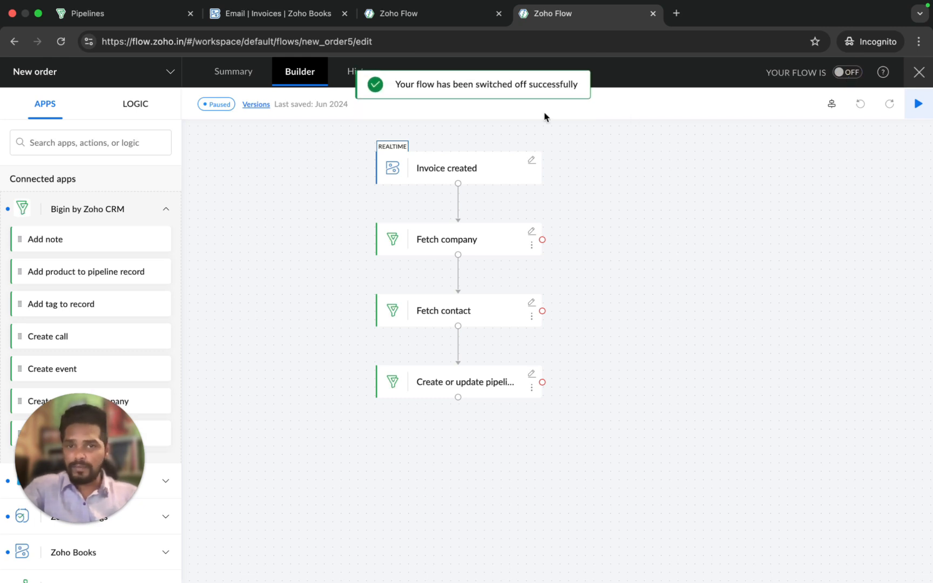